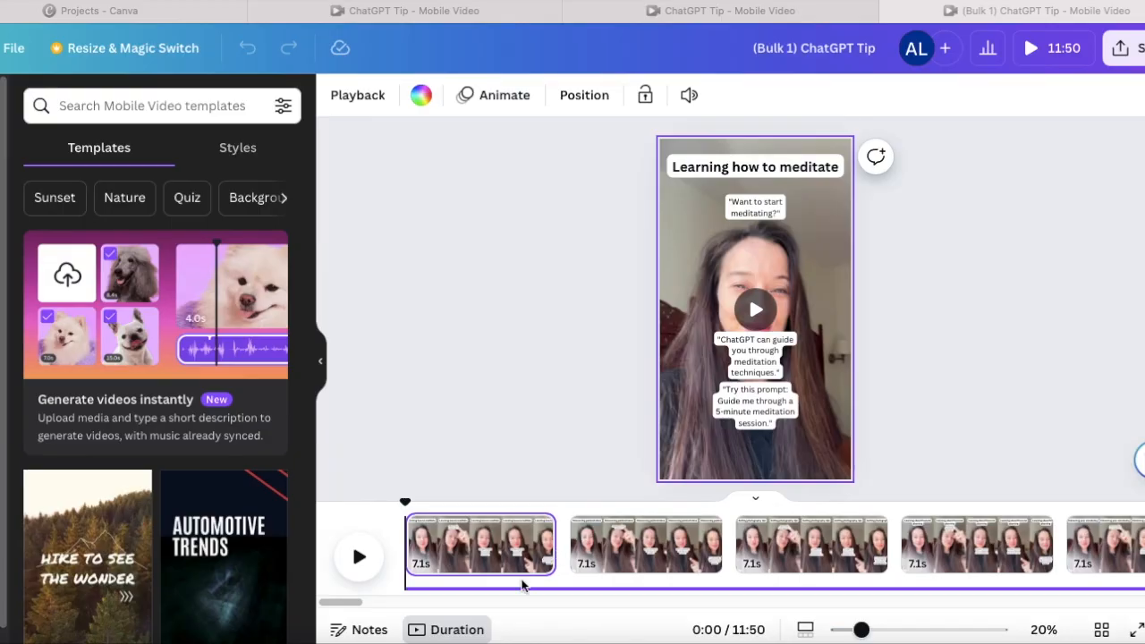
{"action": "mouse_move", "coordinate": [358, 558]}
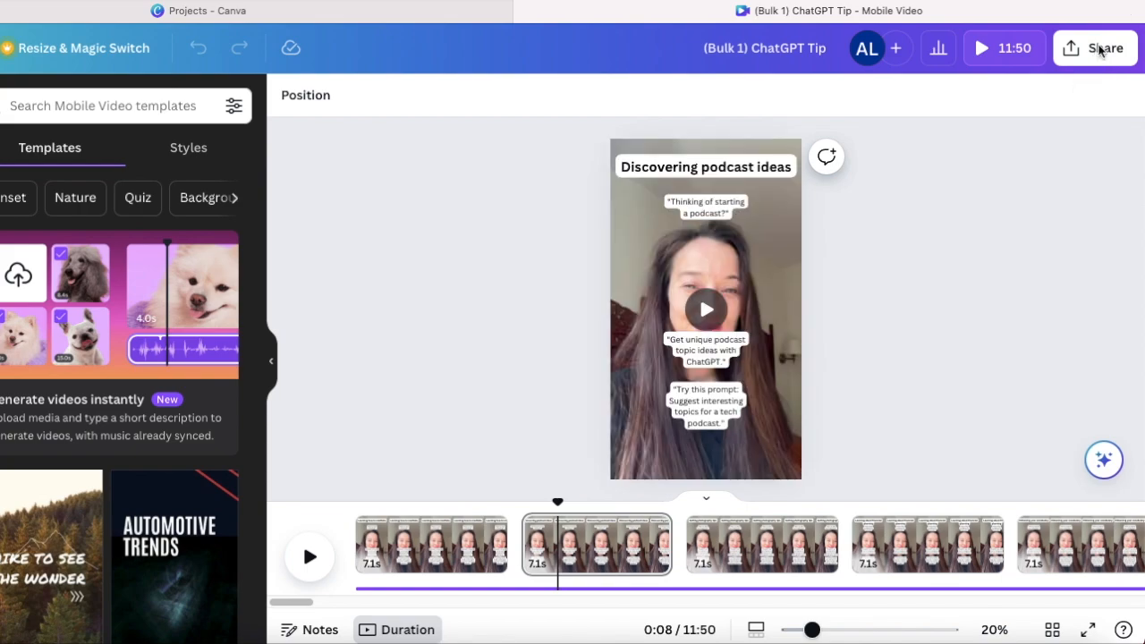
Download the design as MP4 video, all 100 pages, each page saved as a separate file.
{"action": "left_click", "coordinate": [1098, 50]}
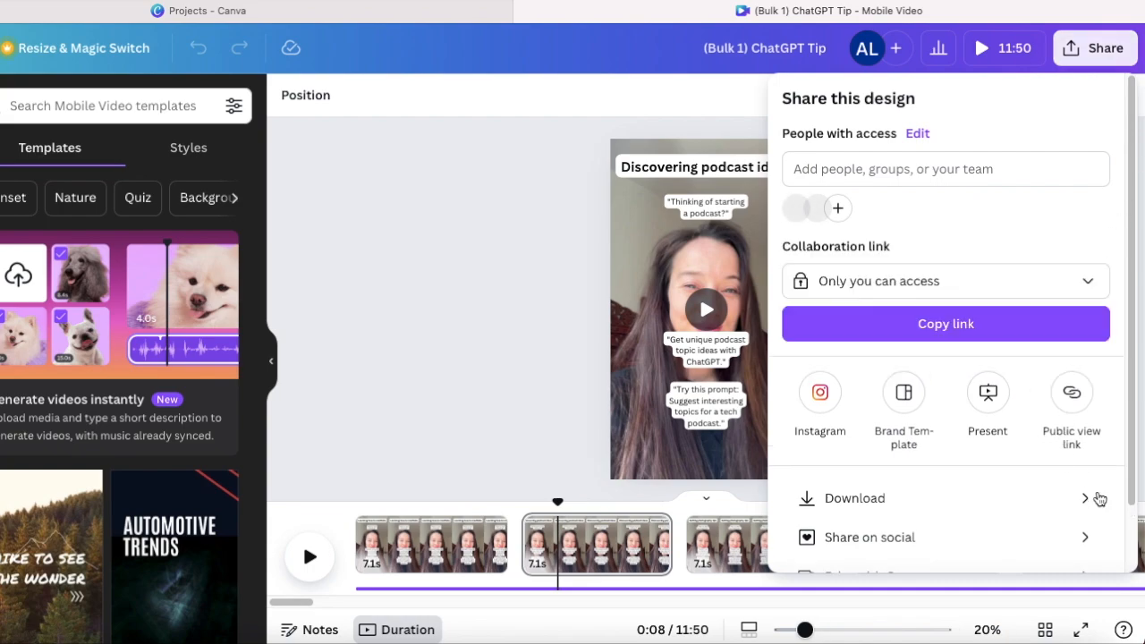
{"action": "left_click", "coordinate": [855, 497]}
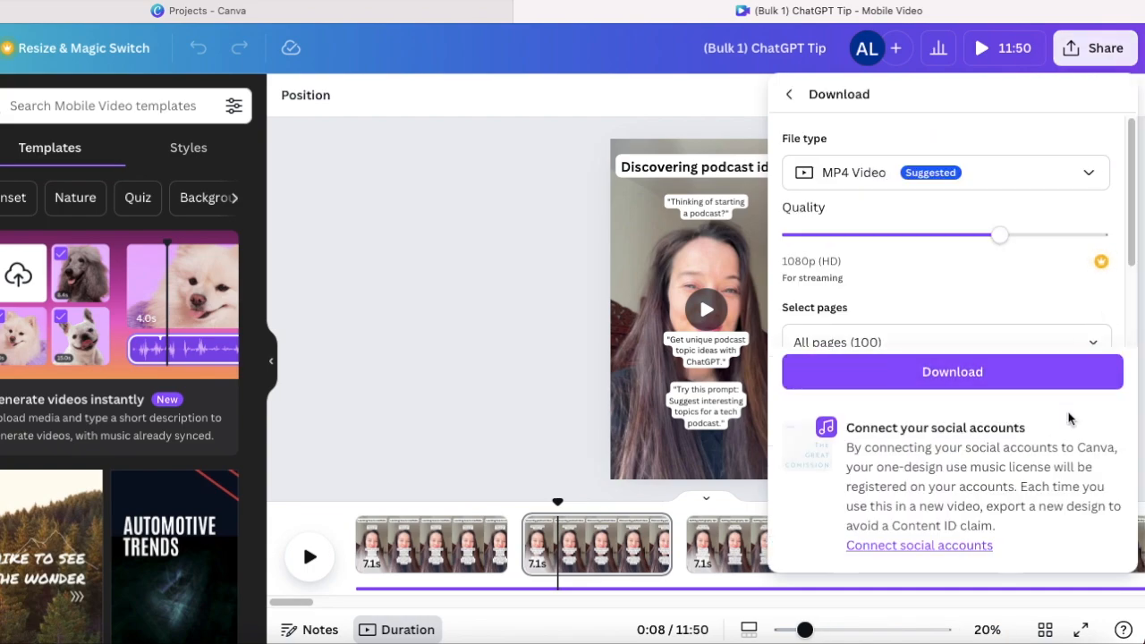
{"action": "scroll", "scroll_direction": "down", "scroll_amount": 3}
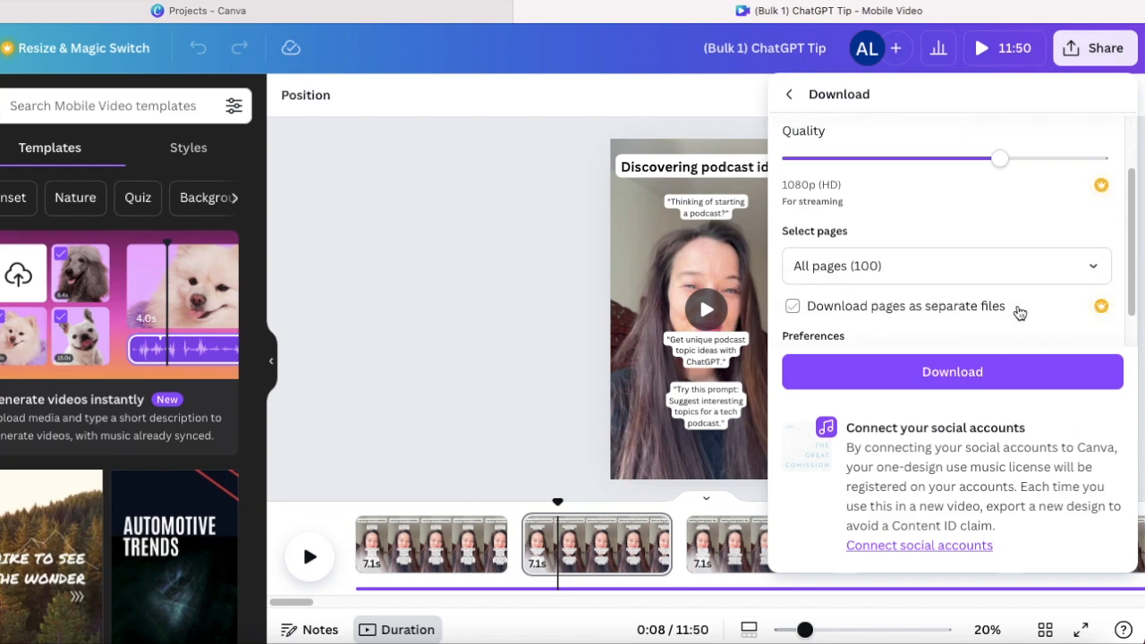
{"action": "left_click", "coordinate": [790, 305]}
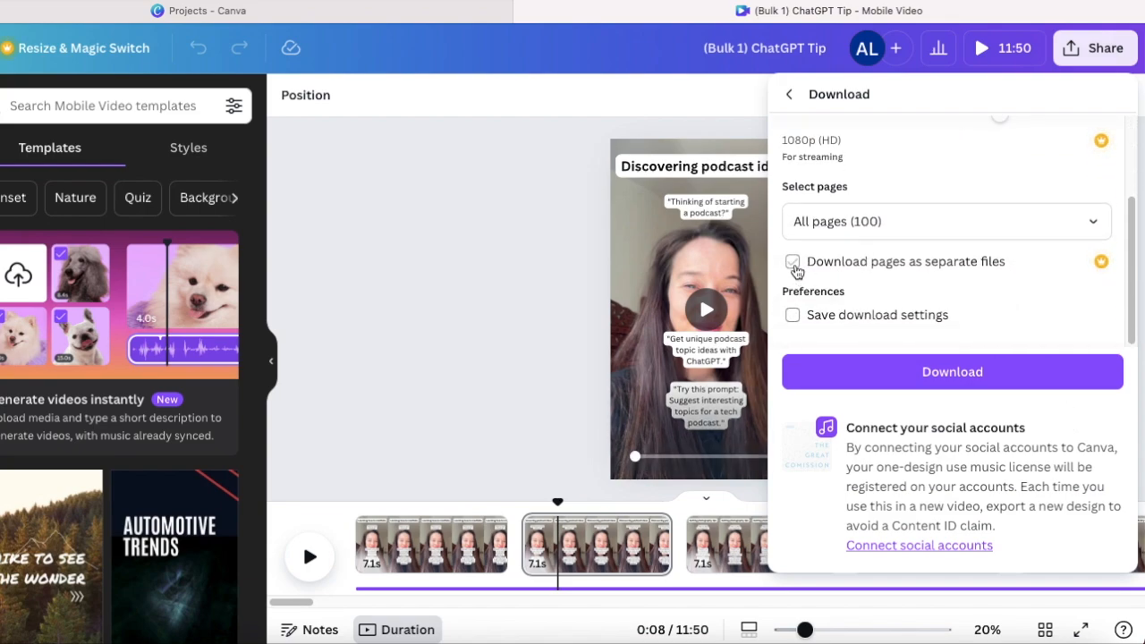
{"action": "left_click", "coordinate": [793, 261]}
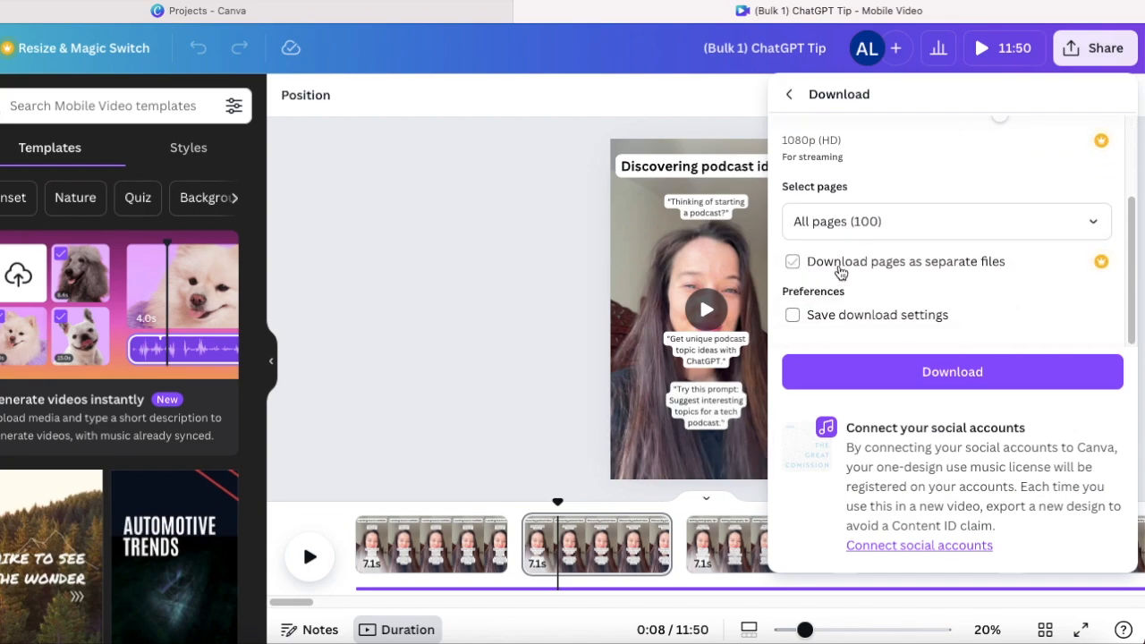
{"action": "left_click", "coordinate": [792, 261]}
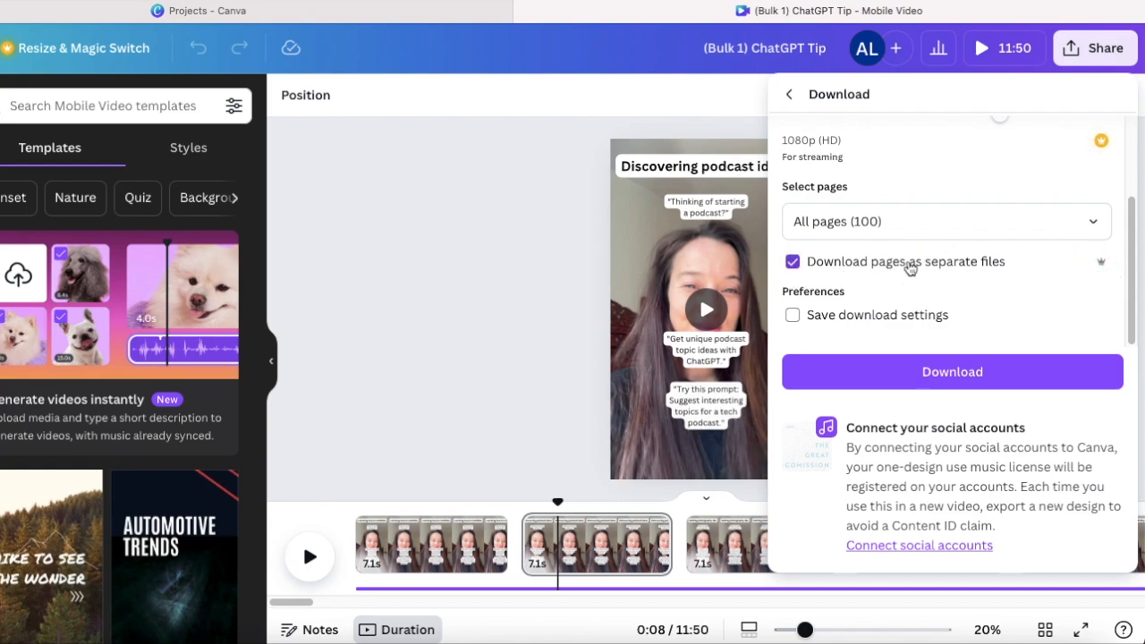
{"action": "mouse_move", "coordinate": [1046, 397]}
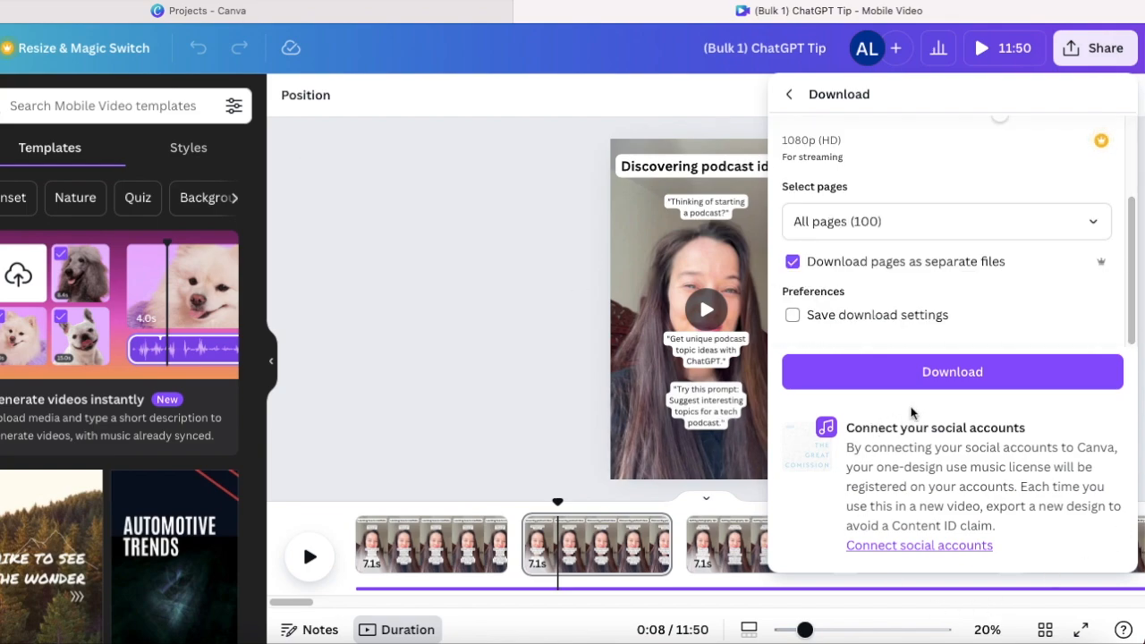
{"action": "mouse_move", "coordinate": [952, 372]}
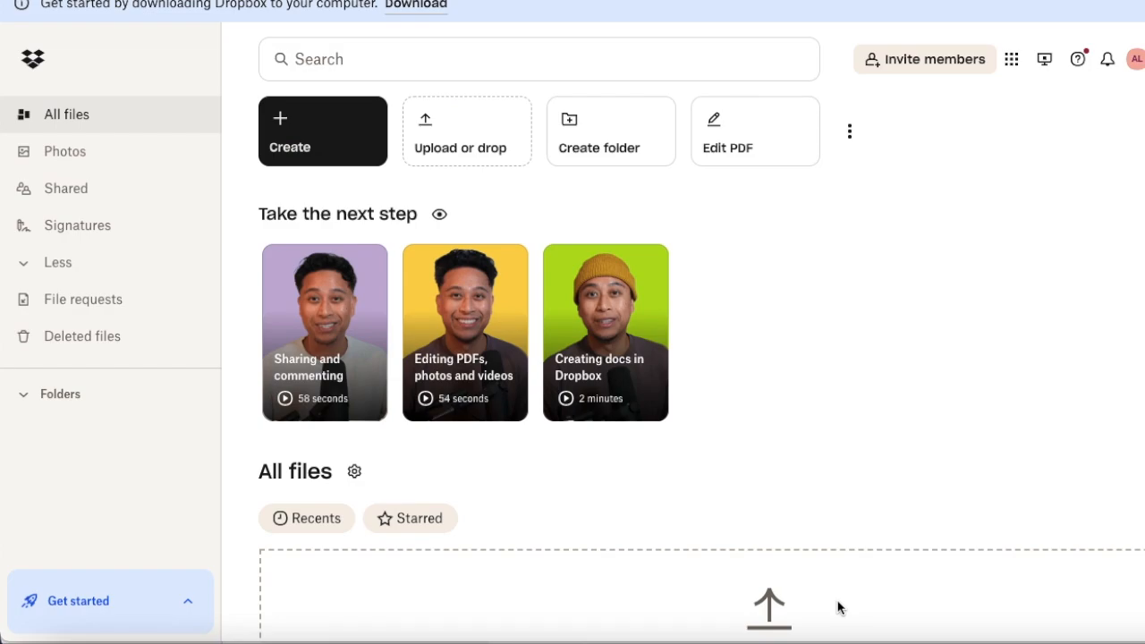
{"action": "mouse_move", "coordinate": [440, 133]}
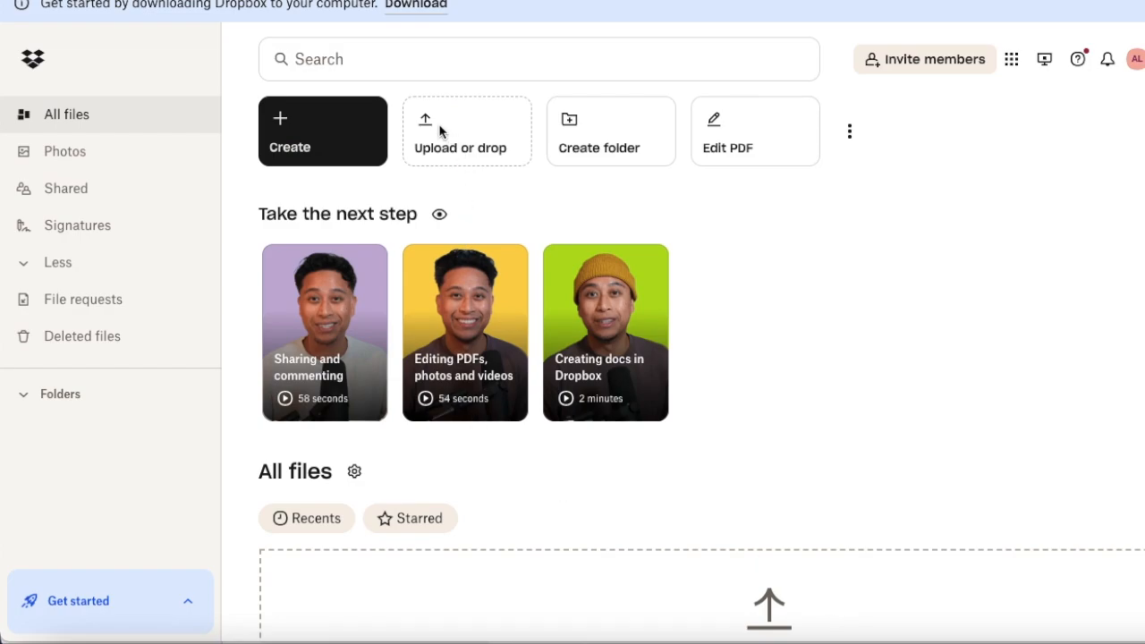
{"action": "mouse_move", "coordinate": [440, 129]}
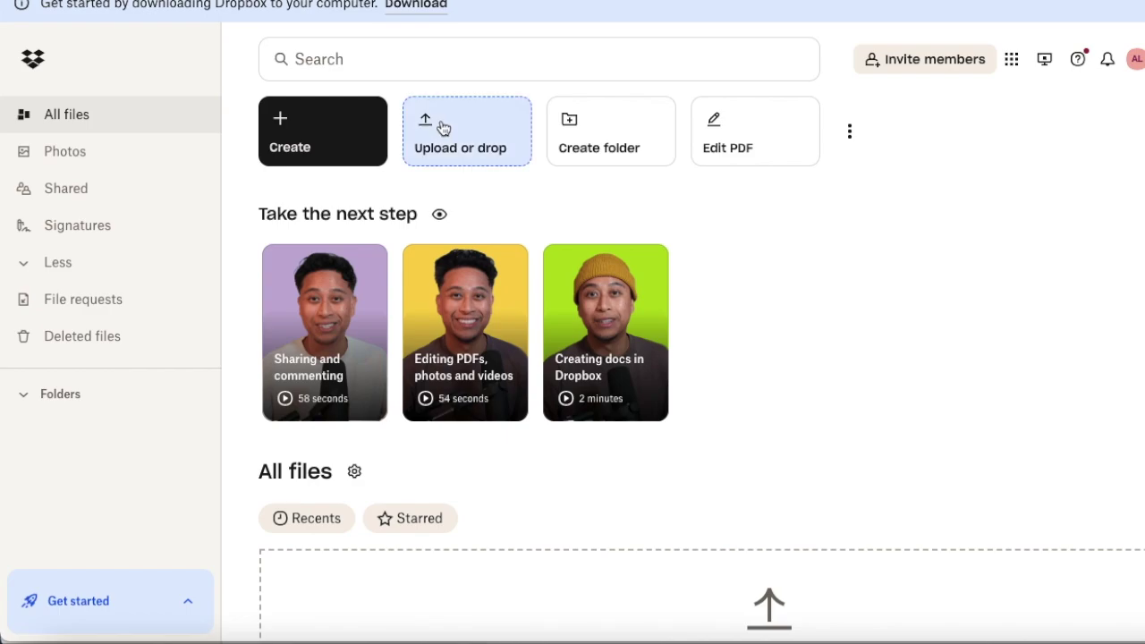
Upload the (Bulk 1) ChatGPT Tip folder of numbered MP4 shorts to Dropbox.
{"action": "left_click", "coordinate": [467, 130]}
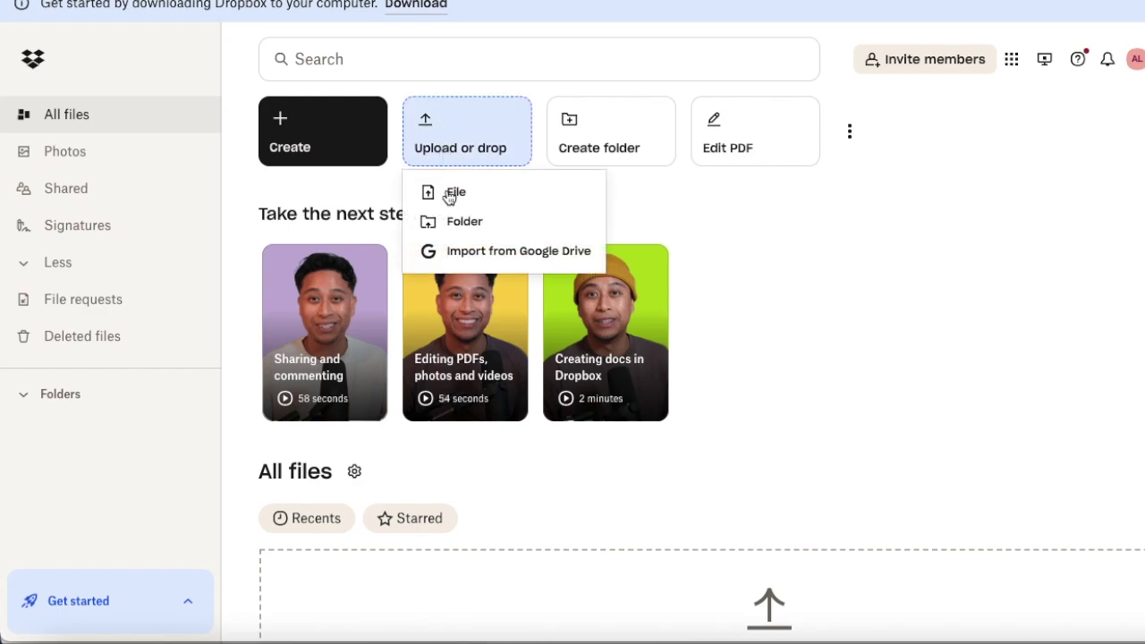
{"action": "left_click", "coordinate": [454, 229]}
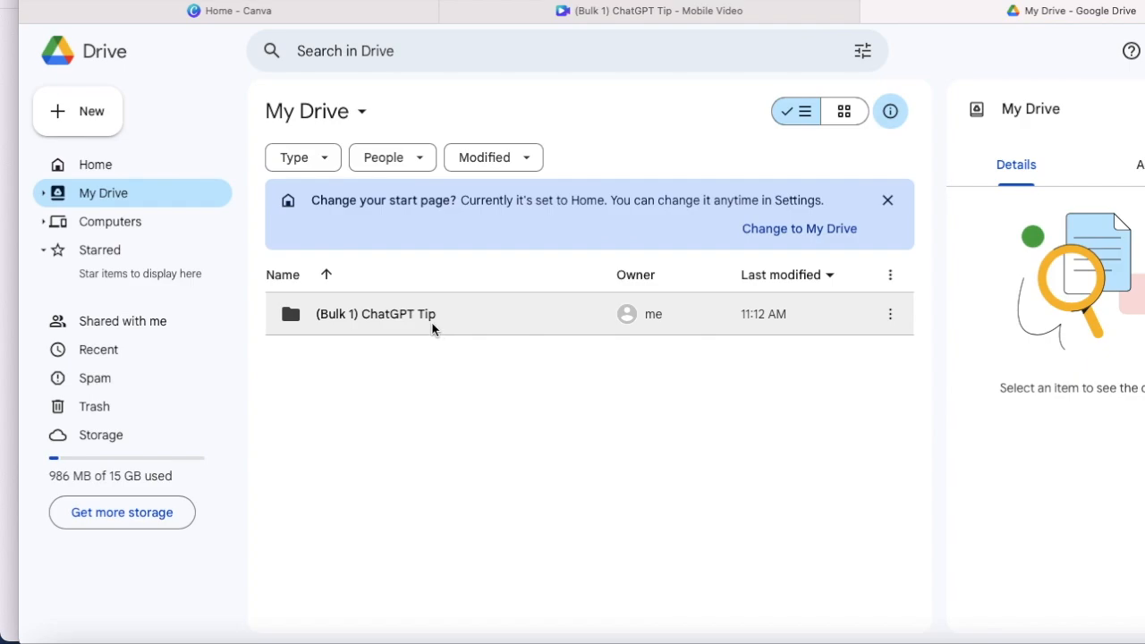
{"action": "mouse_move", "coordinate": [322, 314]}
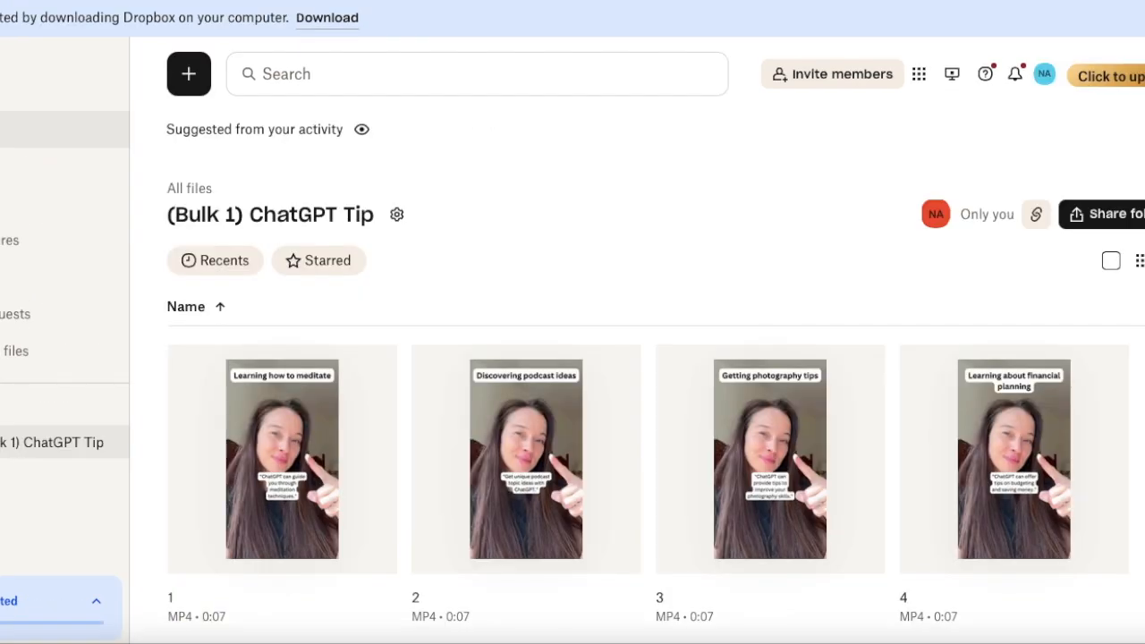
{"action": "scroll", "scroll_direction": "down", "scroll_amount": 3}
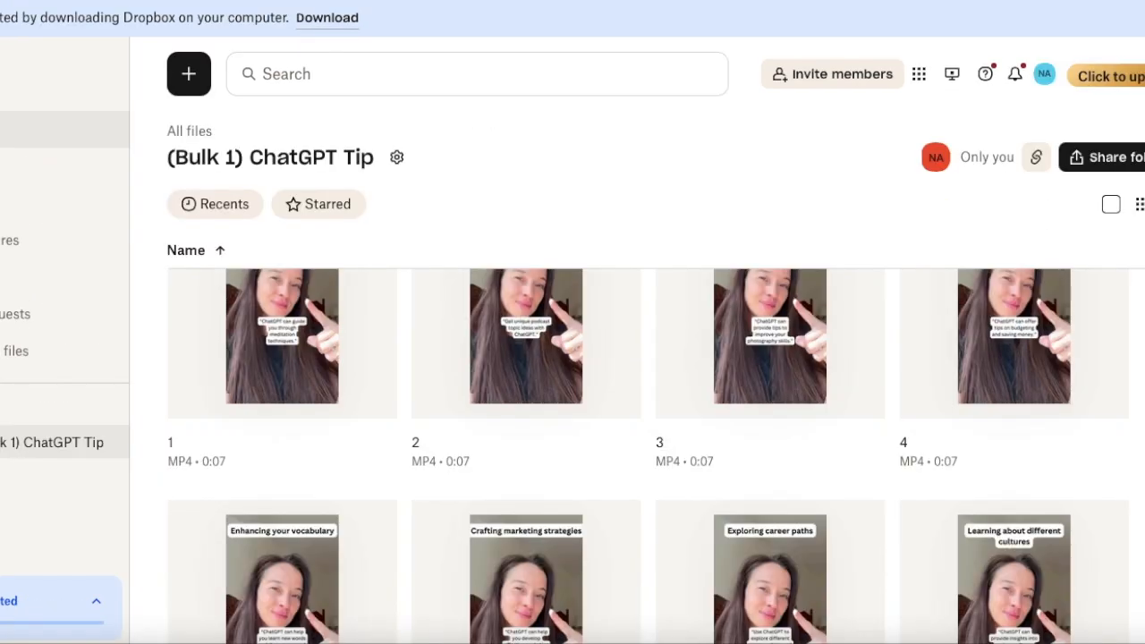
{"action": "scroll", "scroll_direction": "down", "scroll_amount": 3}
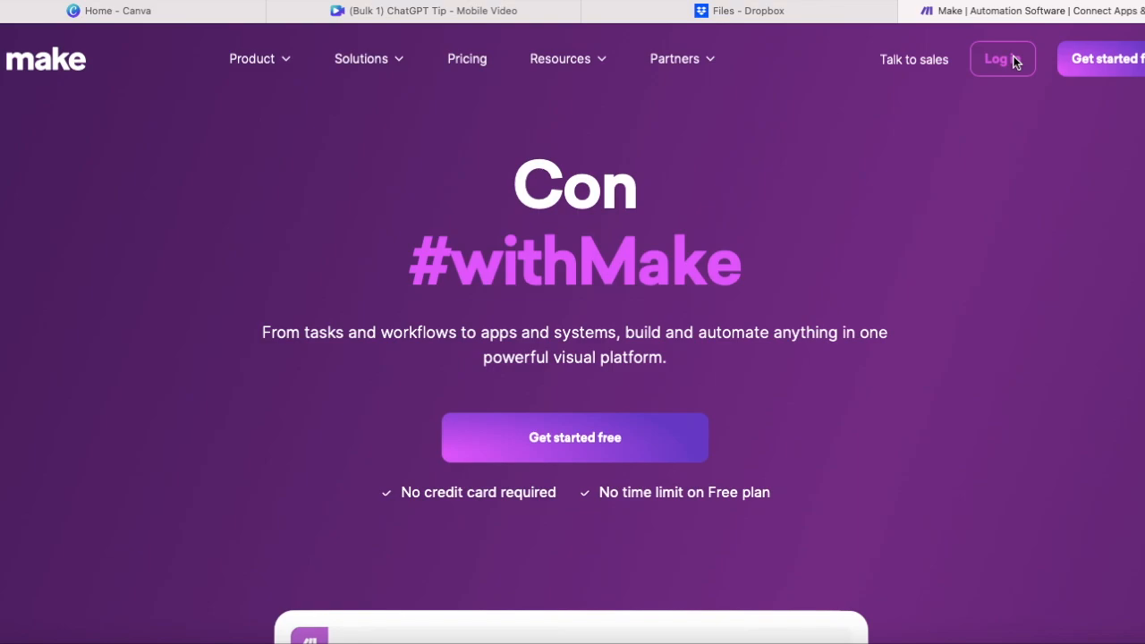
Log in to Make and create a new scenario from the dashboard.
{"action": "left_click", "coordinate": [1001, 61]}
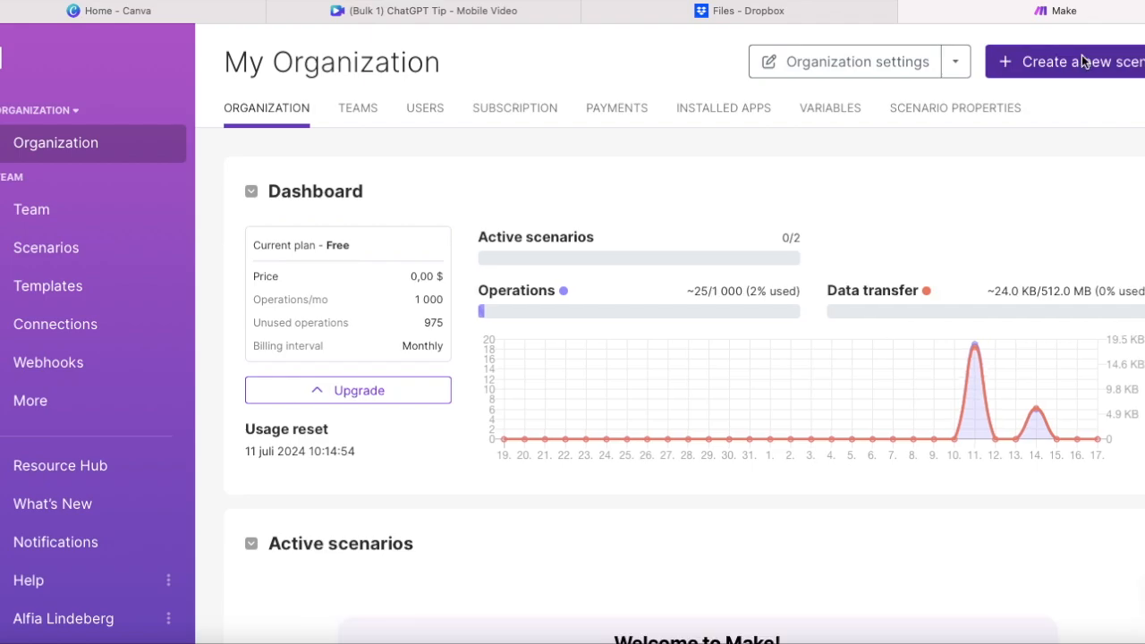
{"action": "left_click", "coordinate": [1055, 62]}
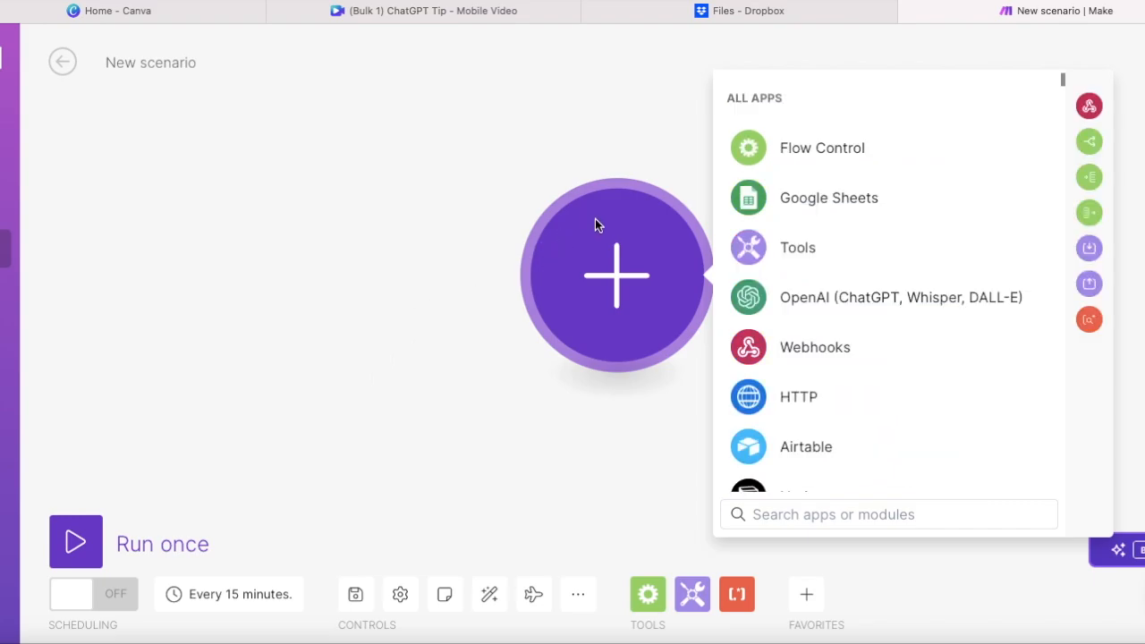
{"action": "mouse_move", "coordinate": [812, 150]}
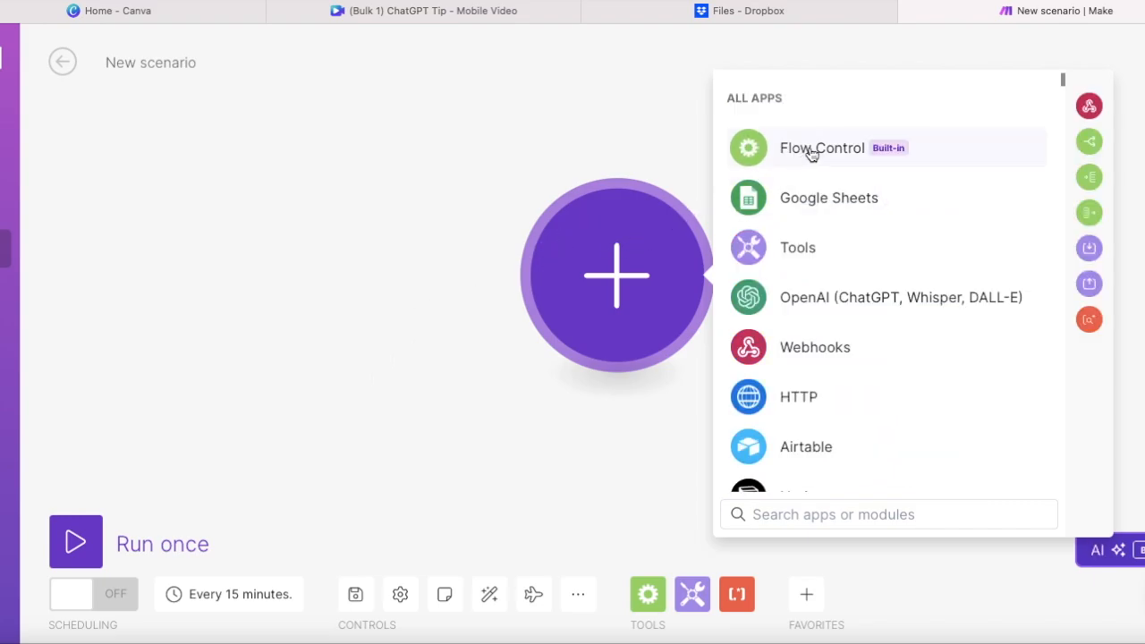
{"action": "mouse_move", "coordinate": [651, 271]}
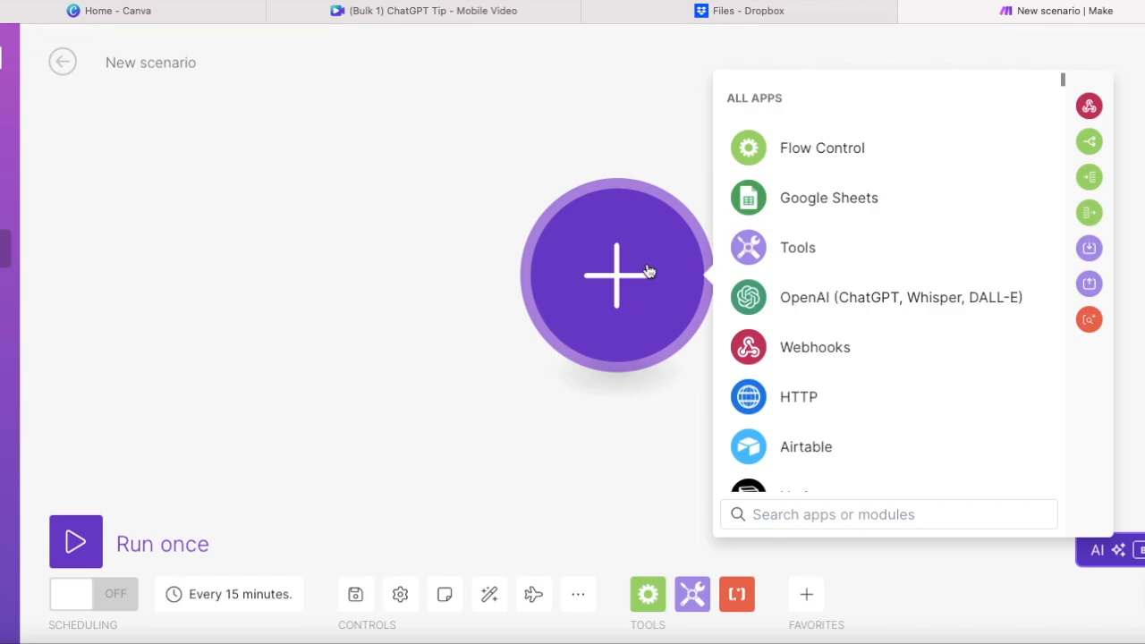
{"action": "mouse_move", "coordinate": [635, 279]}
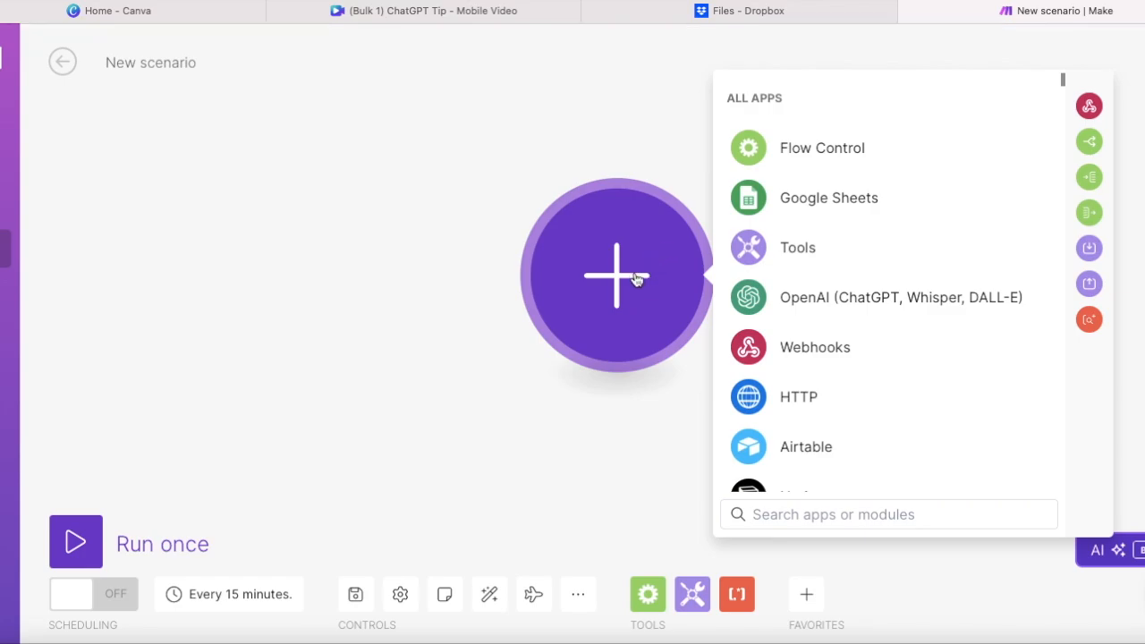
Add a Repeater as the first module, initial value 1 and Repeats 100, and confirm.
{"action": "type", "text": "re"}
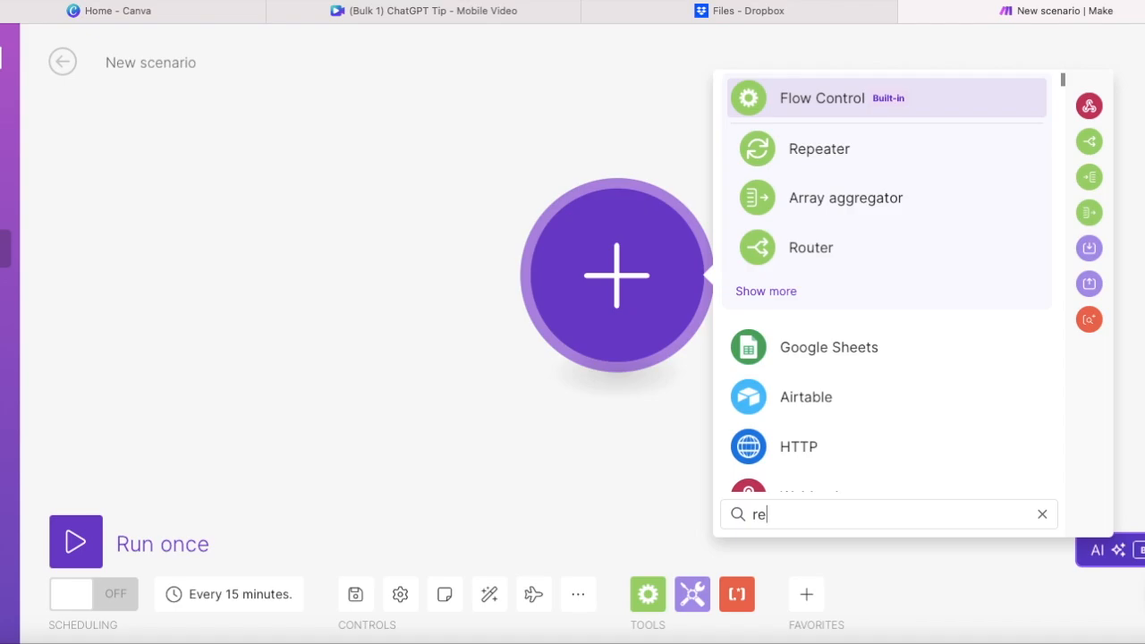
{"action": "mouse_move", "coordinate": [851, 164]}
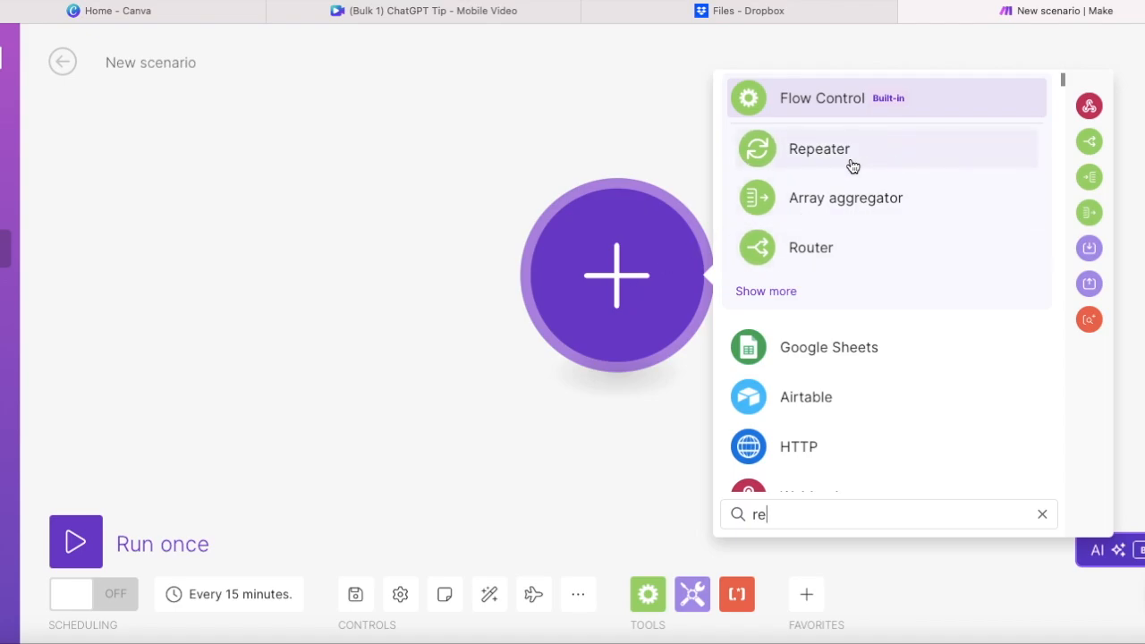
{"action": "left_click", "coordinate": [819, 148]}
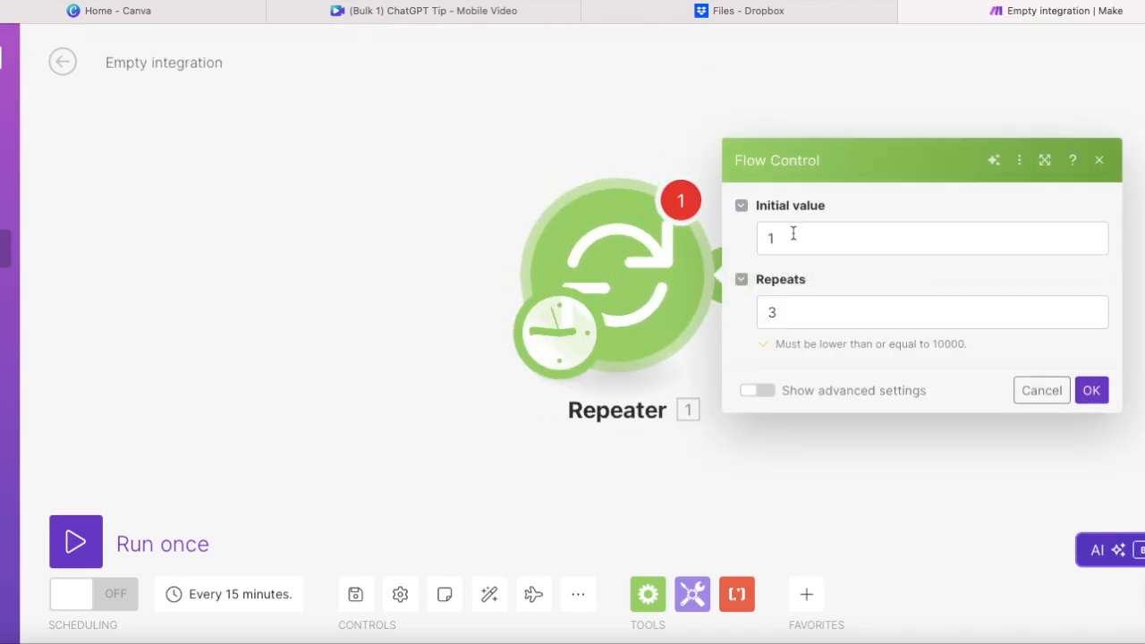
{"action": "left_click", "coordinate": [930, 311]}
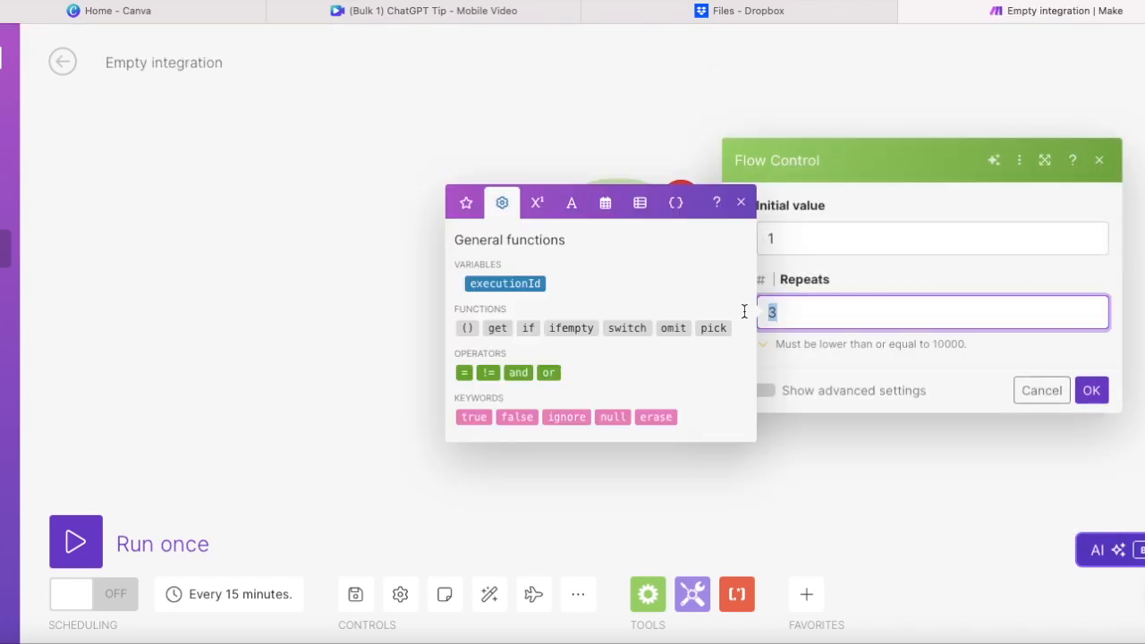
{"action": "type", "text": "100"}
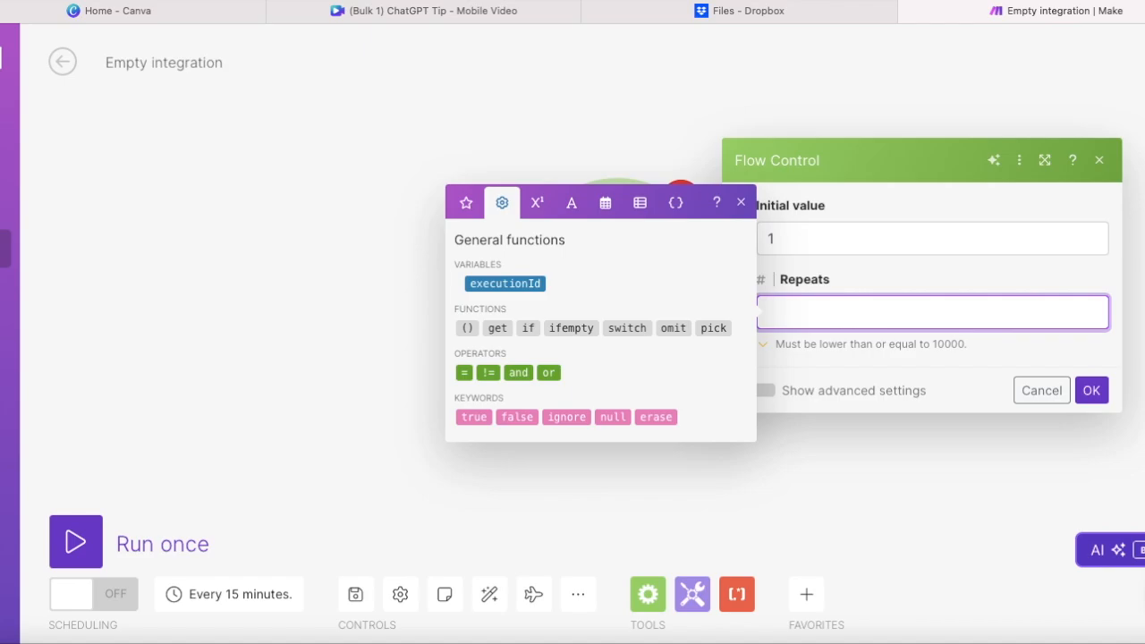
{"action": "type", "text": "50"}
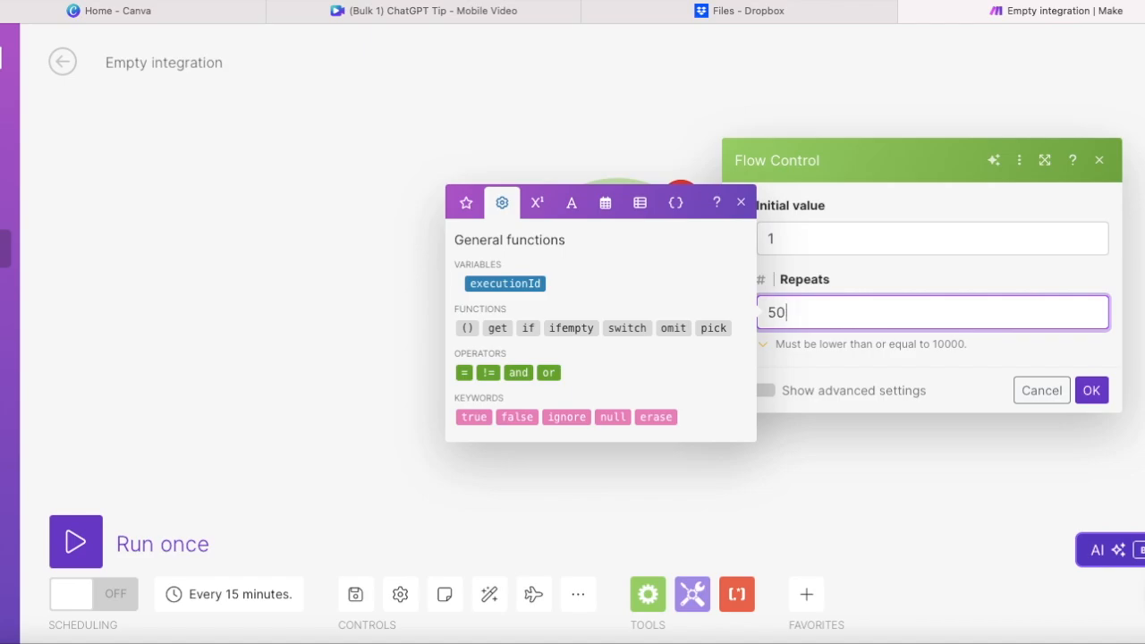
{"action": "type", "text": "1000"}
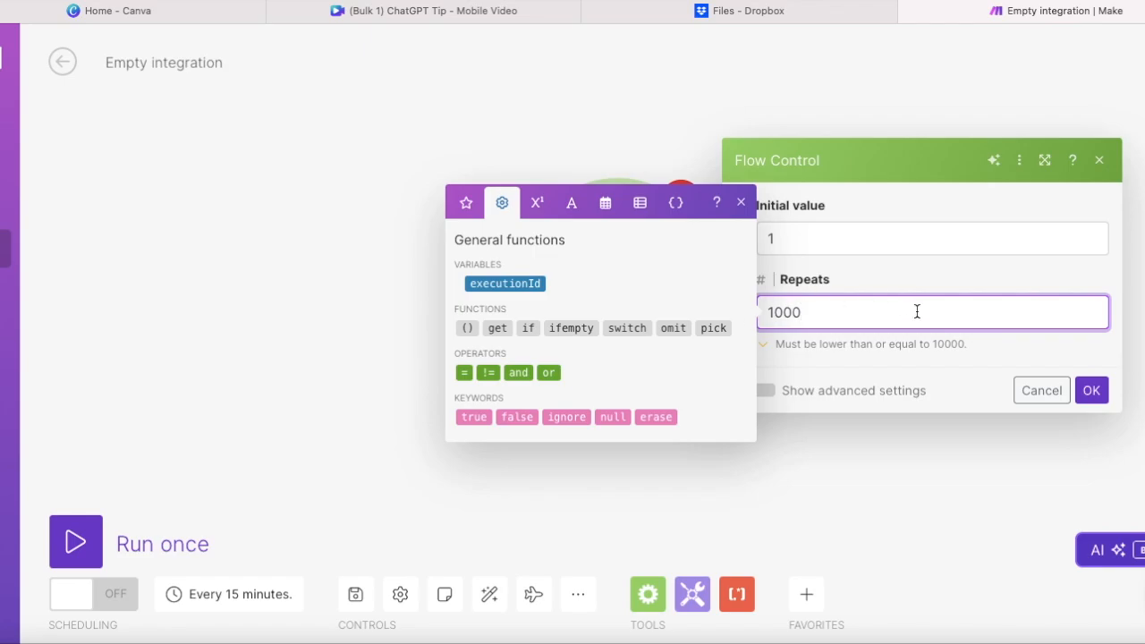
{"action": "left_click", "coordinate": [1090, 390]}
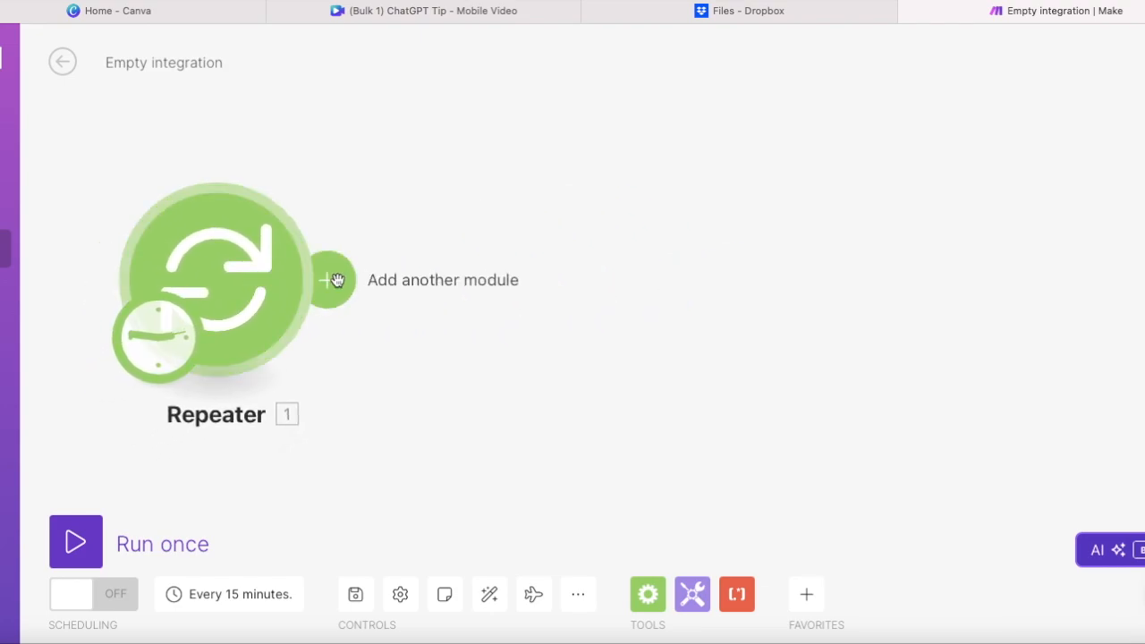
Add a Dropbox Download a File module after the Repeater and create its Dropbox connection.
{"action": "left_click", "coordinate": [336, 279]}
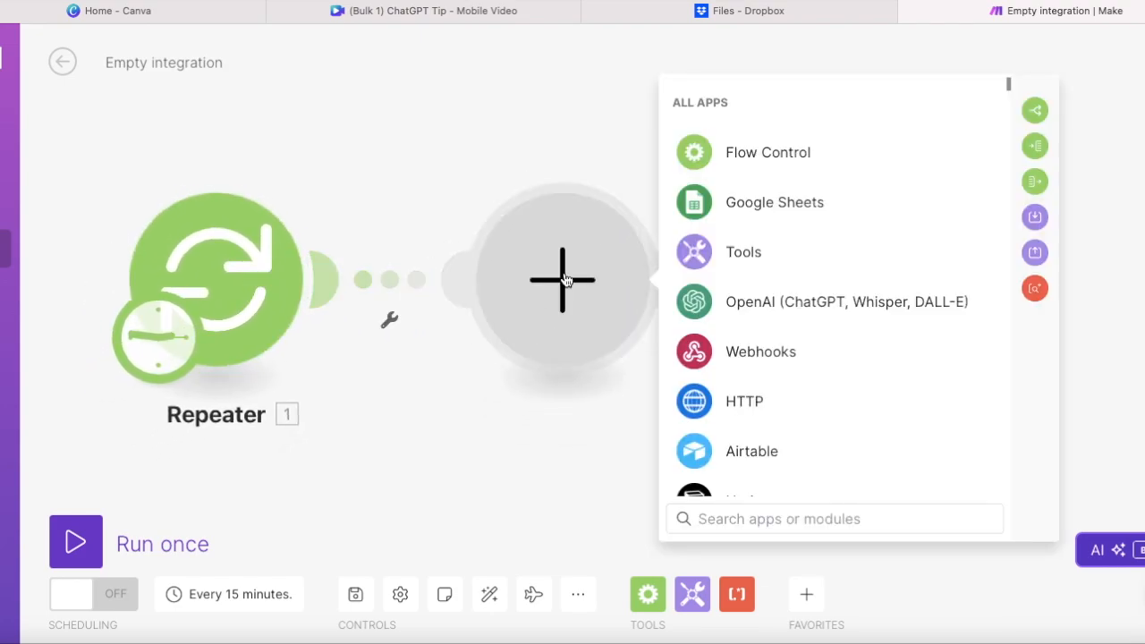
{"action": "type", "text": "drop"}
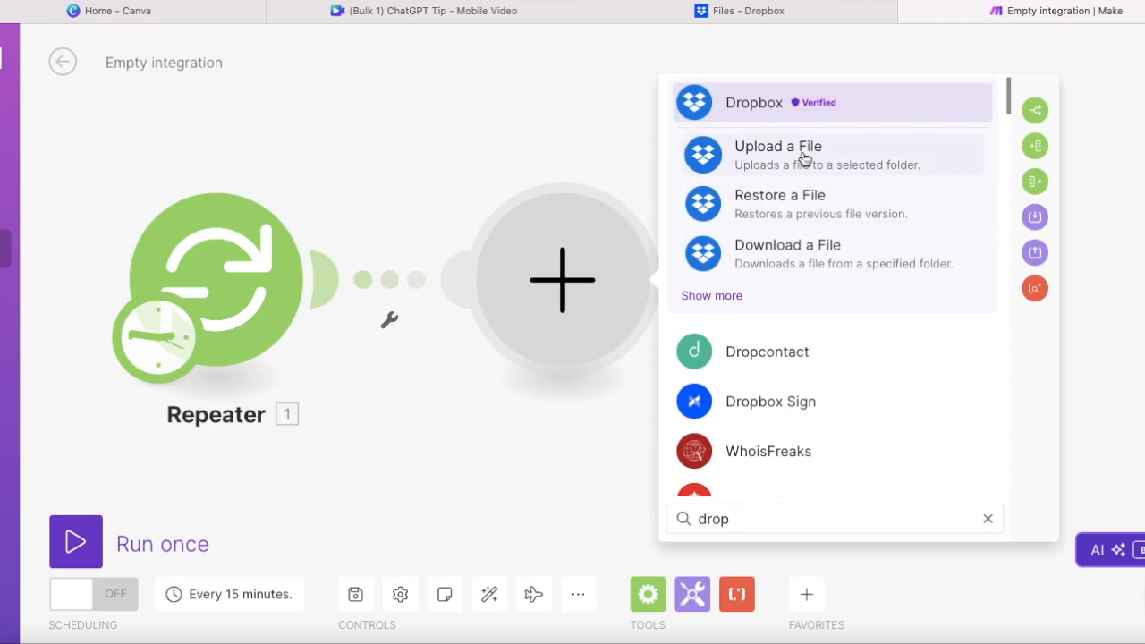
{"action": "left_click", "coordinate": [780, 147]}
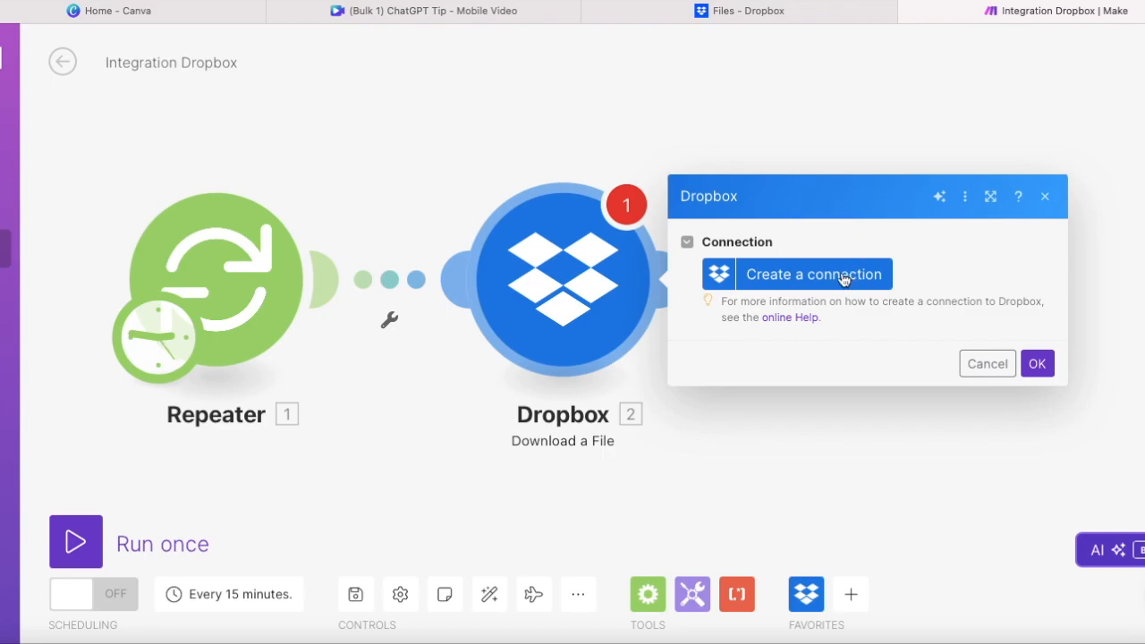
{"action": "left_click", "coordinate": [812, 274]}
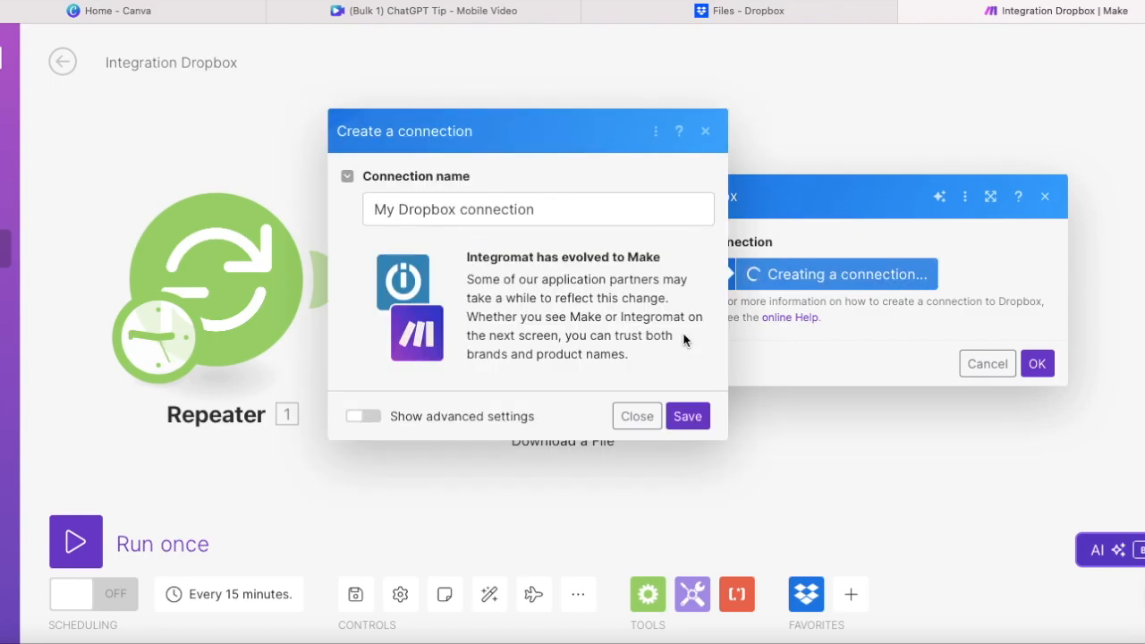
{"action": "left_click", "coordinate": [687, 414]}
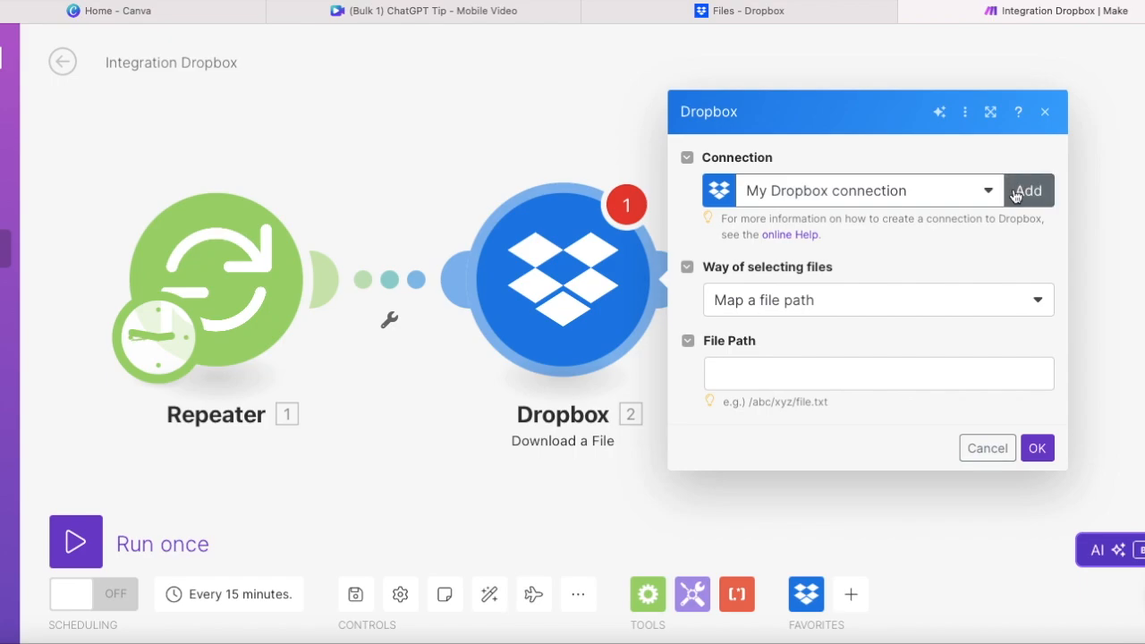
{"action": "mouse_move", "coordinate": [978, 300]}
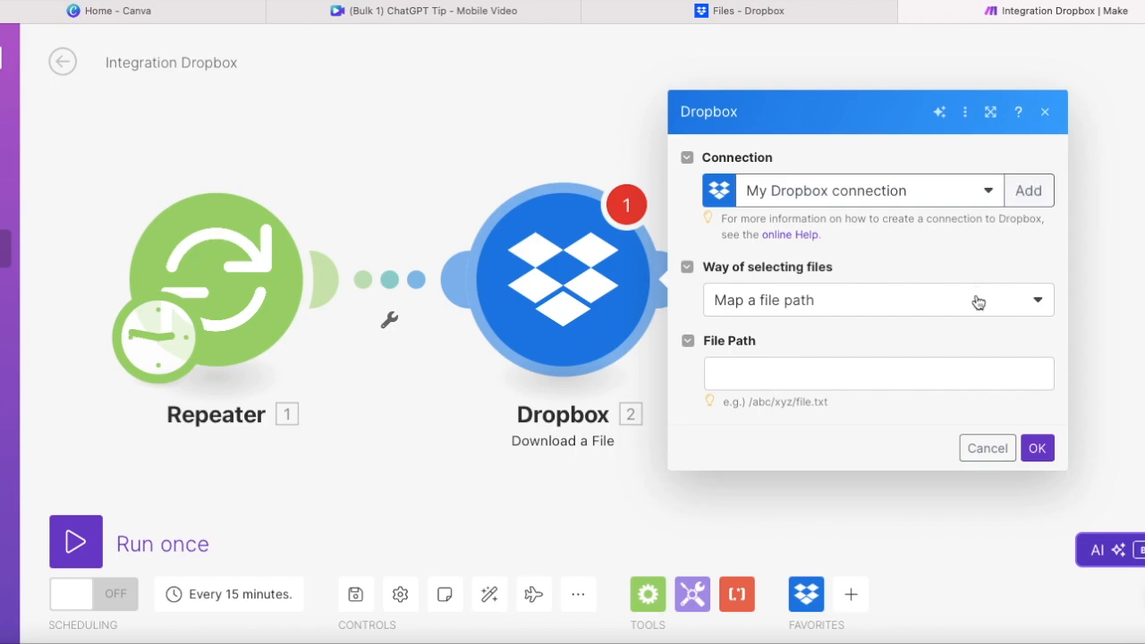
Select the file by path in the ChatGPT Tip folder mapped from the repeater number, and confirm.
{"action": "left_click", "coordinate": [878, 300]}
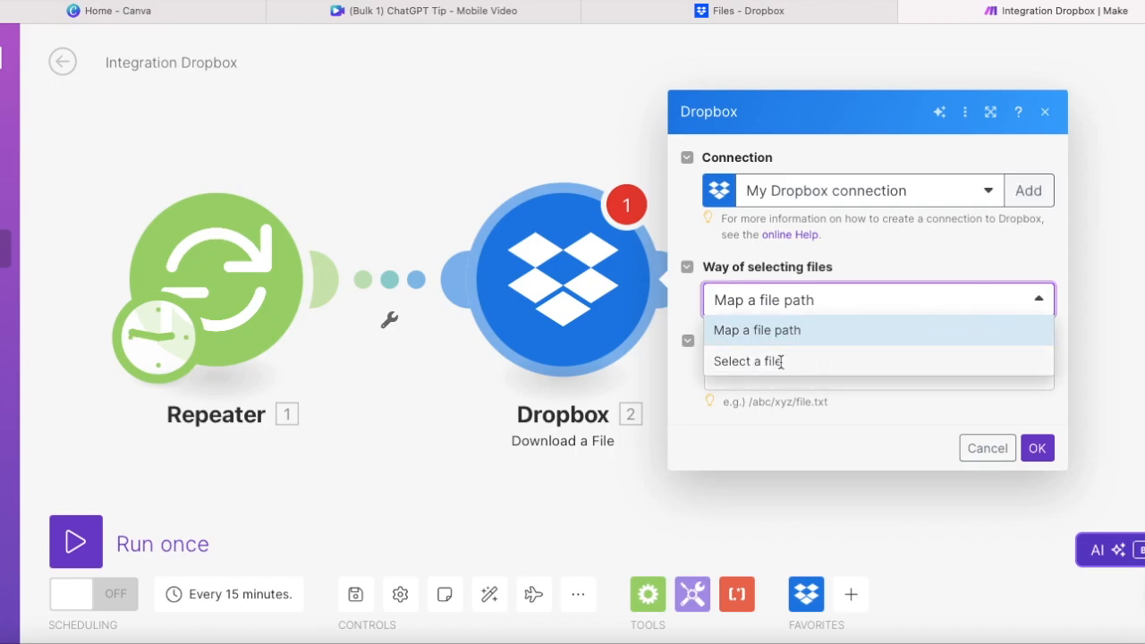
{"action": "left_click", "coordinate": [758, 361]}
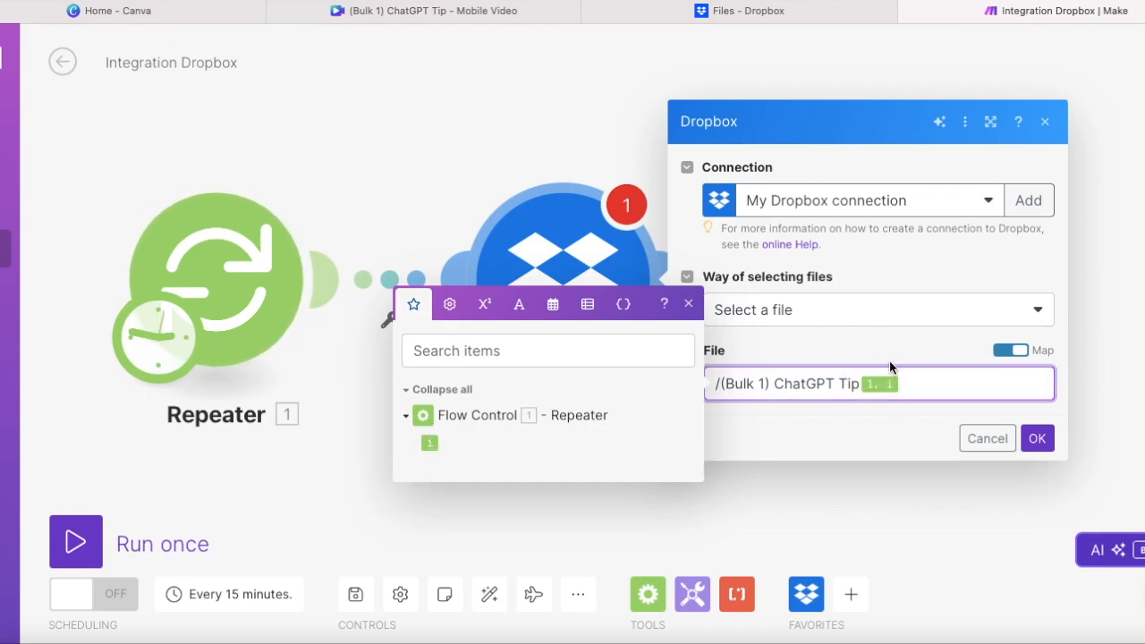
{"action": "left_click", "coordinate": [547, 349]}
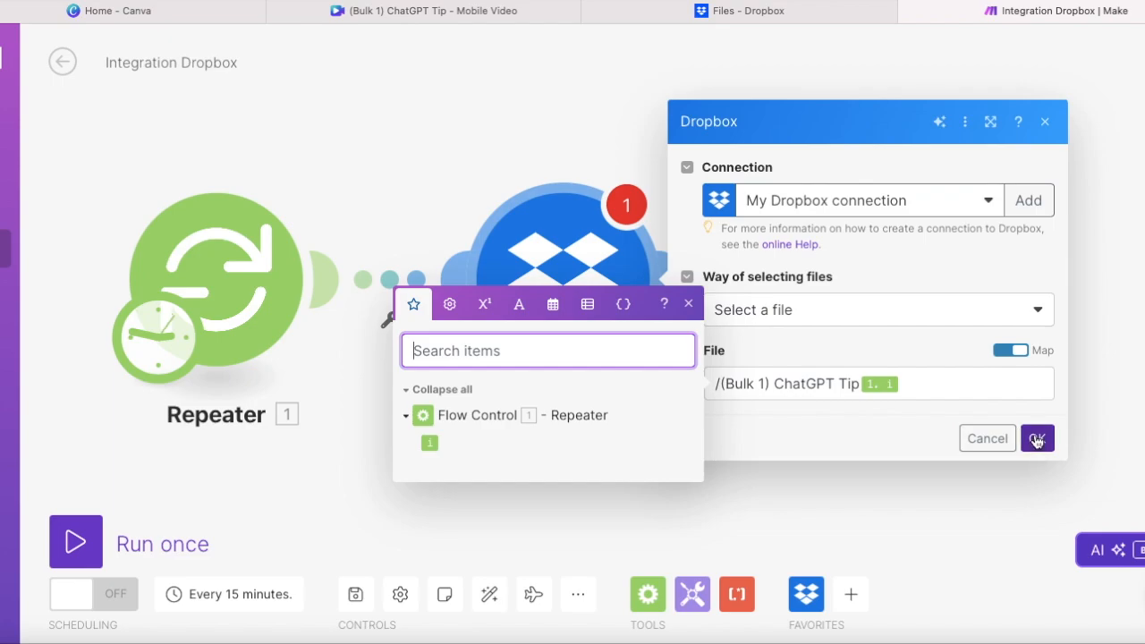
{"action": "left_click", "coordinate": [1037, 437]}
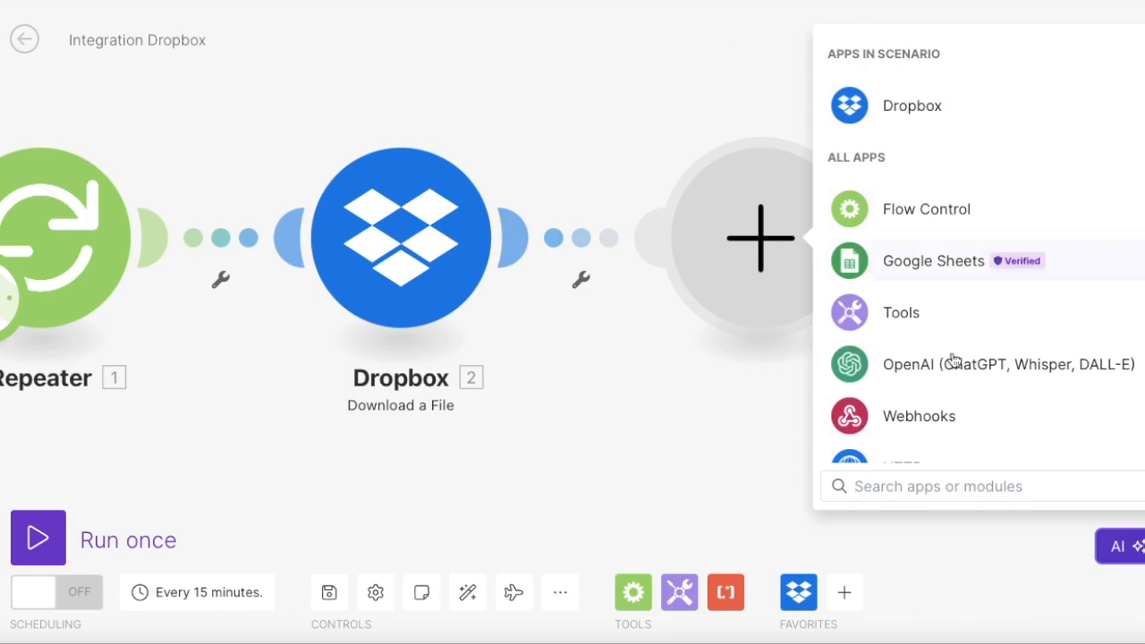
Add an OpenAI chat completion with GPT-4o, a user message for a catchy Shorts name, Max Tokens 100.
{"action": "type", "text": "o"}
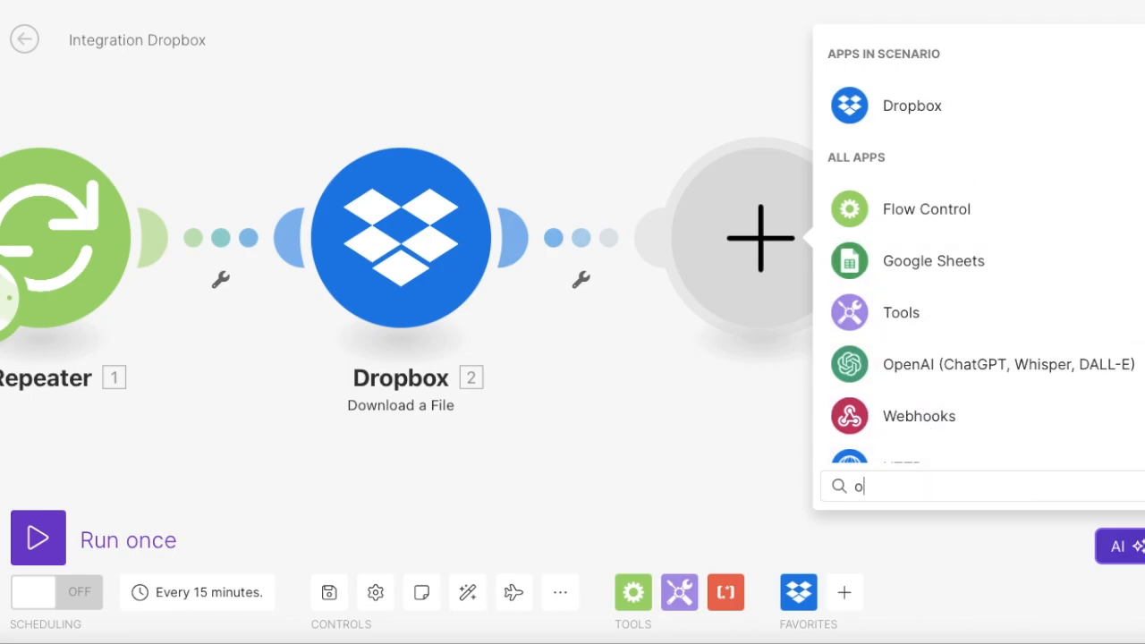
{"action": "type", "text": "pen"}
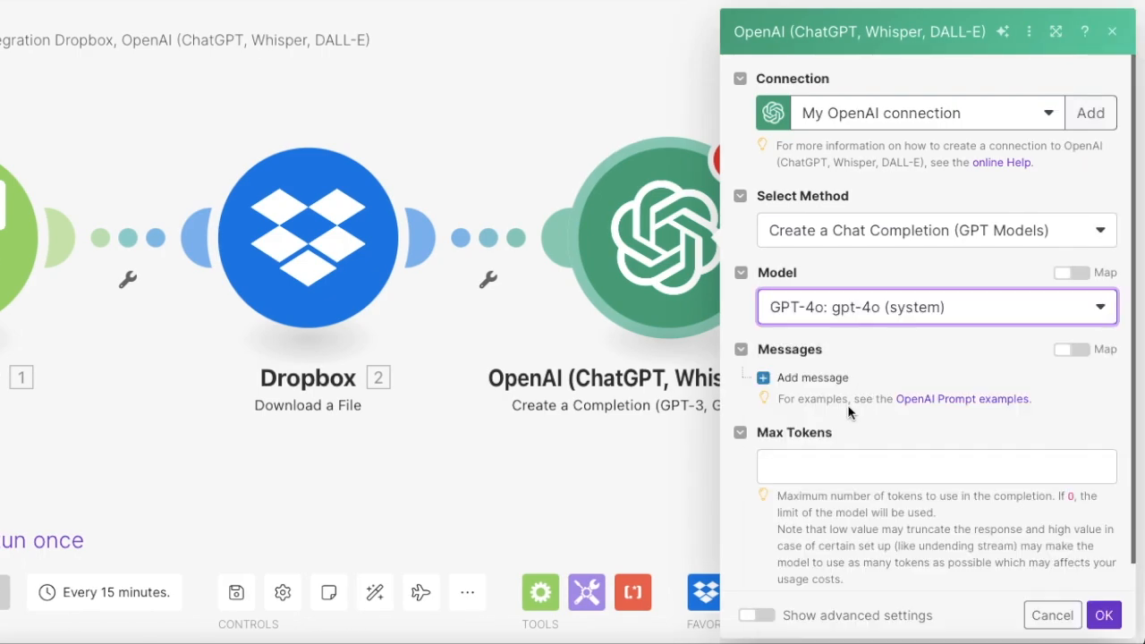
{"action": "left_click", "coordinate": [812, 377]}
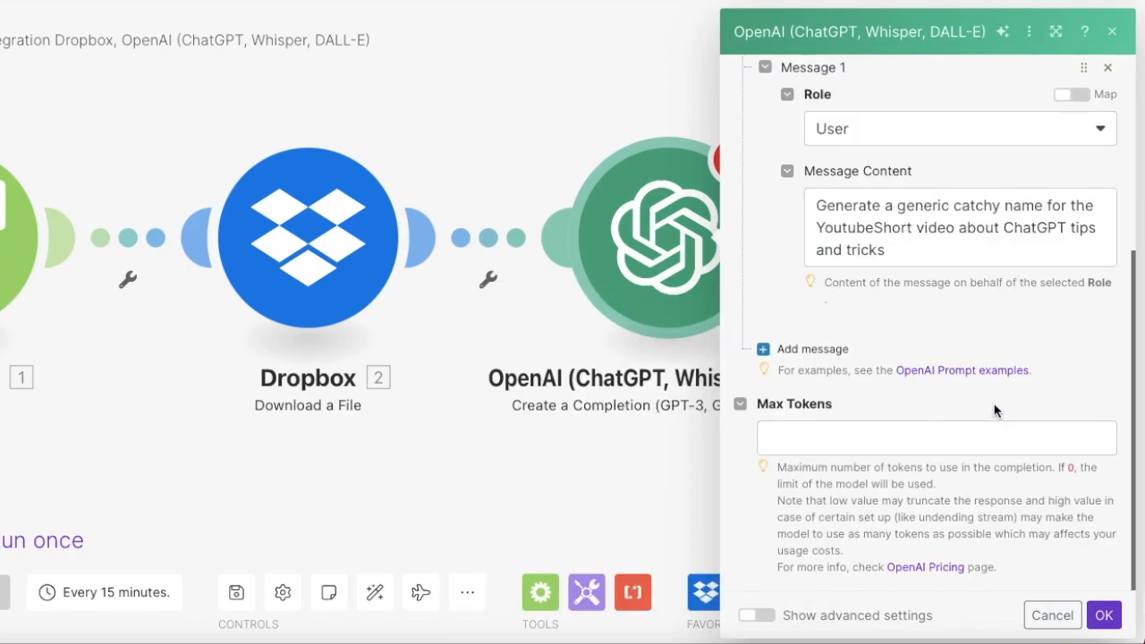
{"action": "left_click", "coordinate": [937, 437]}
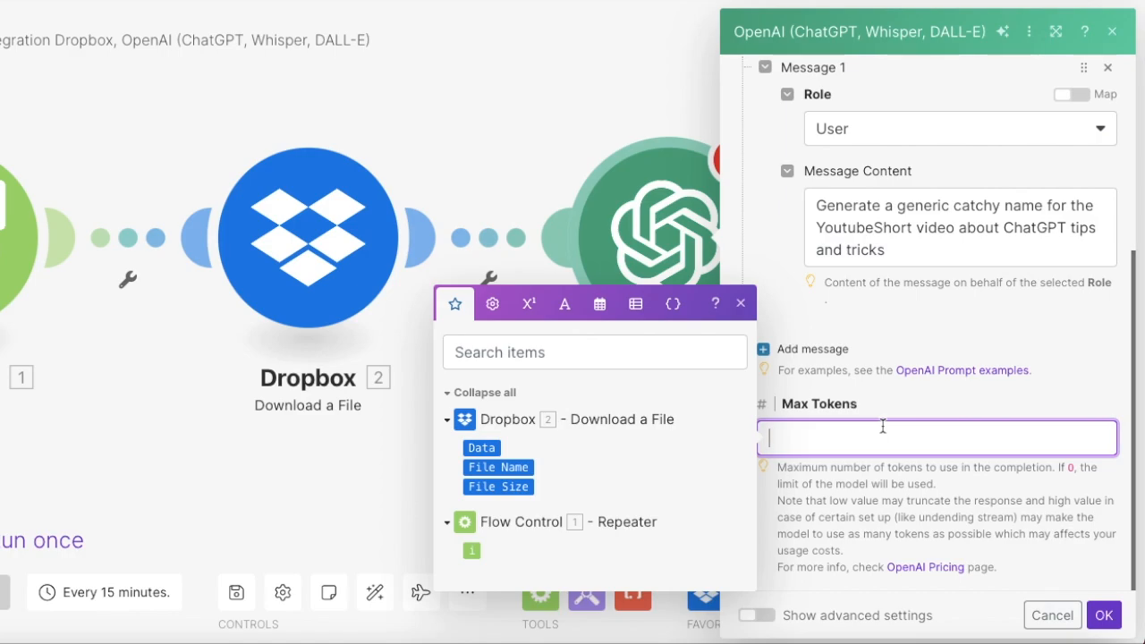
{"action": "type", "text": "100"}
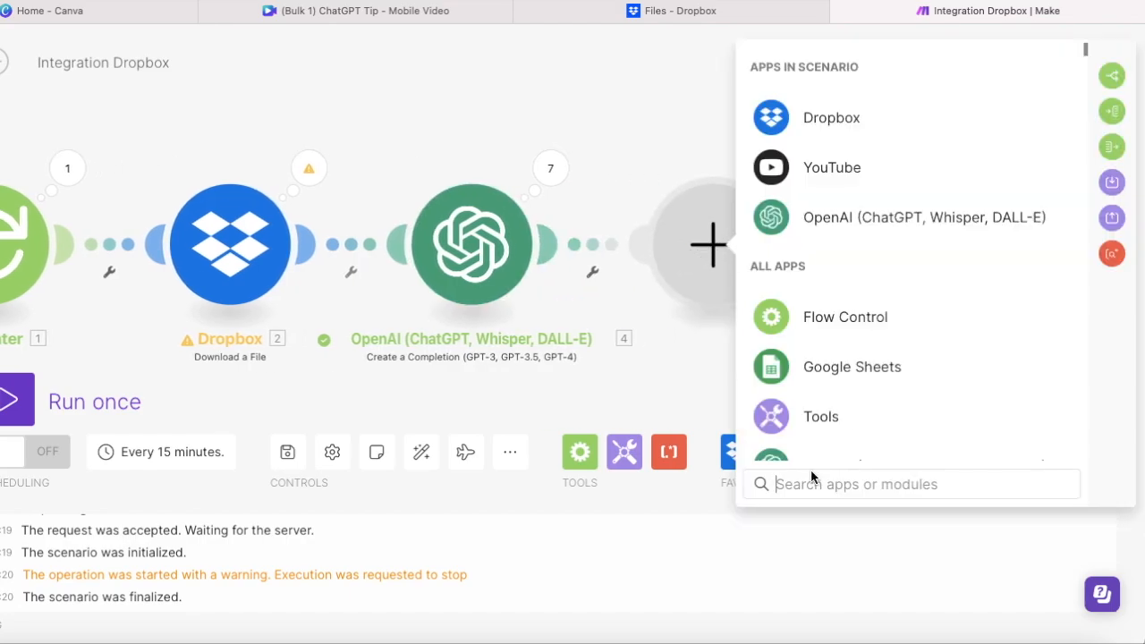
Add a YouTube Upload a Video module after OpenAI and start a new YouTube connection.
{"action": "type", "text": "you"}
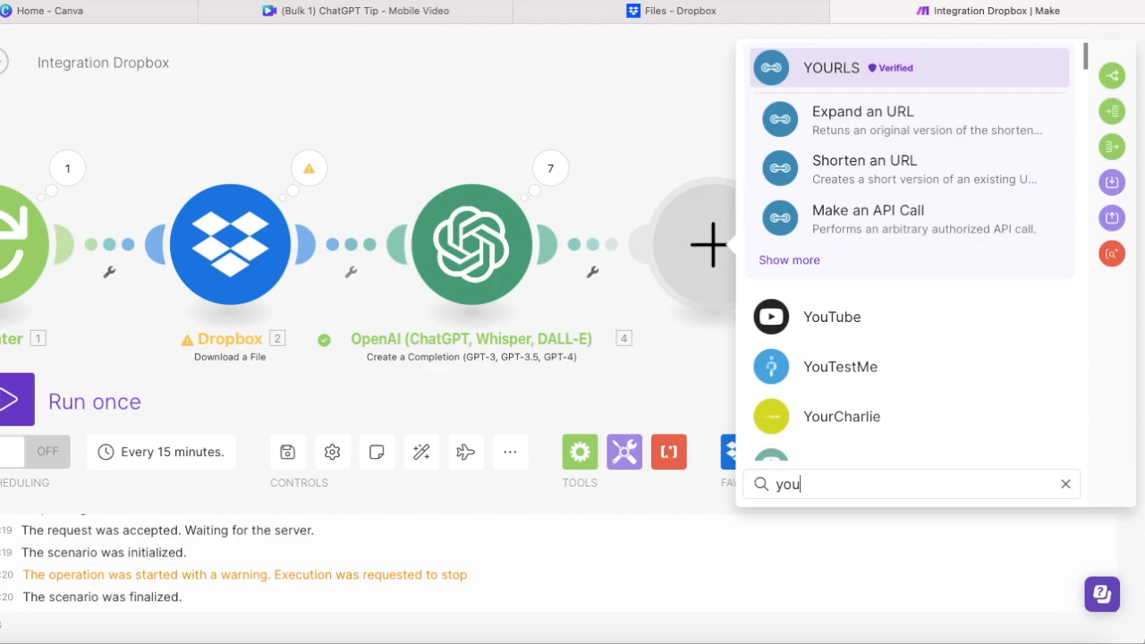
{"action": "left_click", "coordinate": [832, 316]}
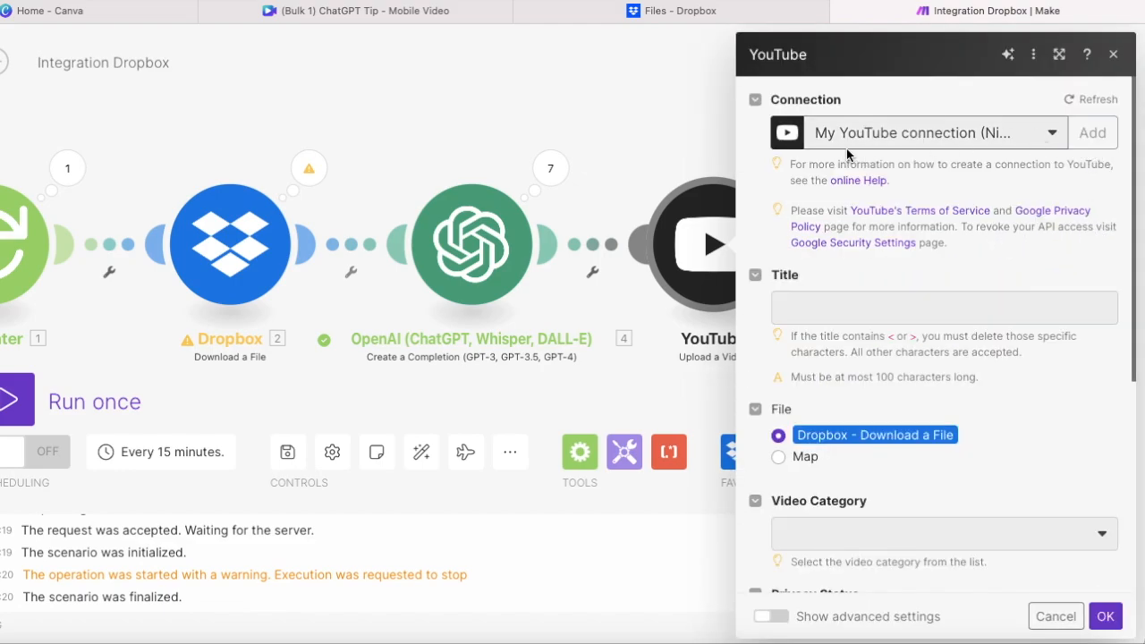
{"action": "left_click", "coordinate": [1091, 133]}
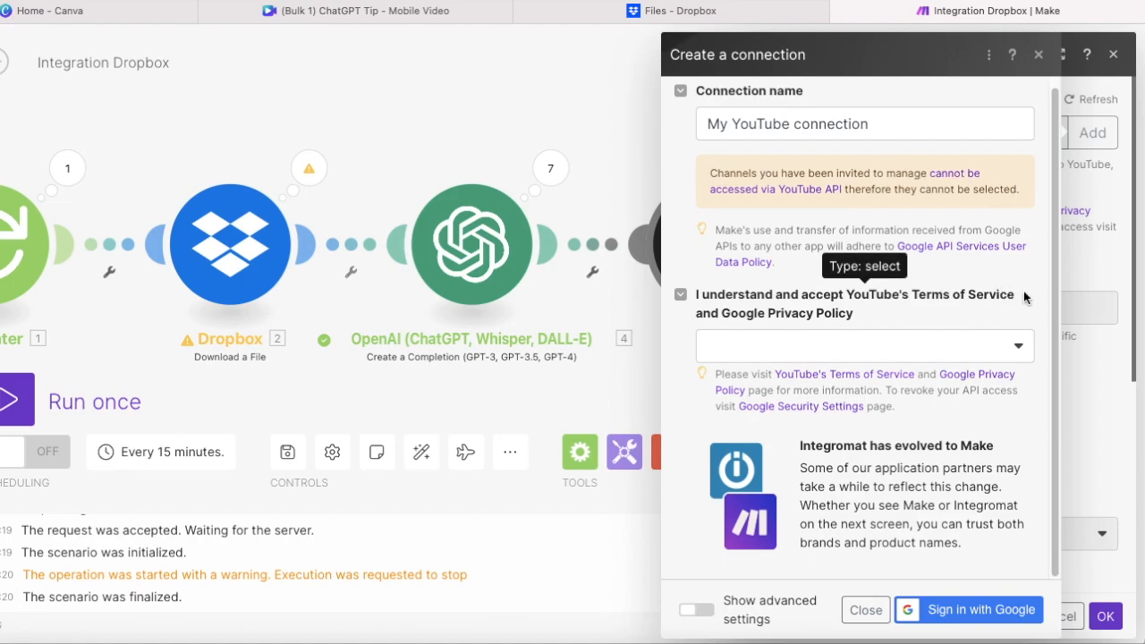
{"action": "mouse_move", "coordinate": [776, 52]}
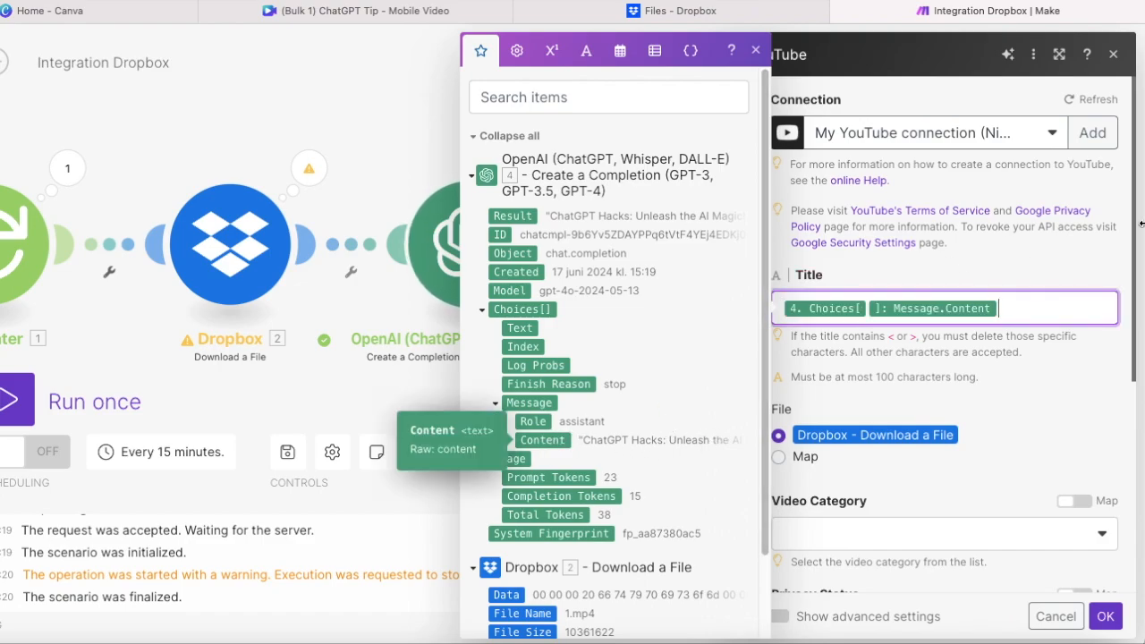
Set the YouTube upload's category to Education and privacy status to Private.
{"action": "left_click", "coordinate": [755, 50]}
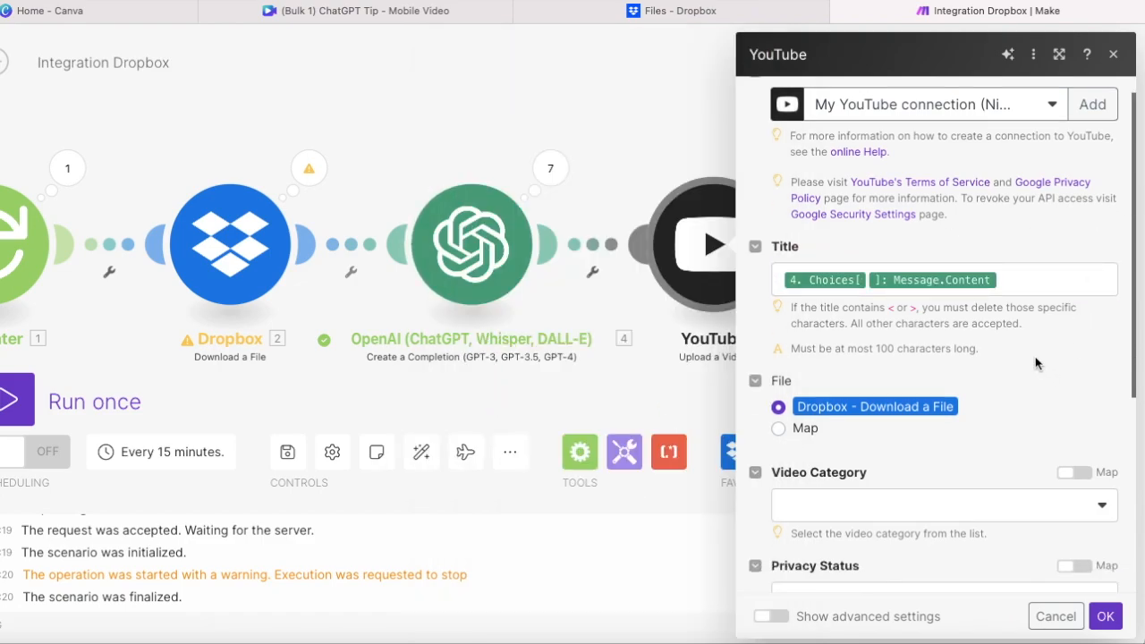
{"action": "scroll", "scroll_direction": "down", "scroll_amount": 3}
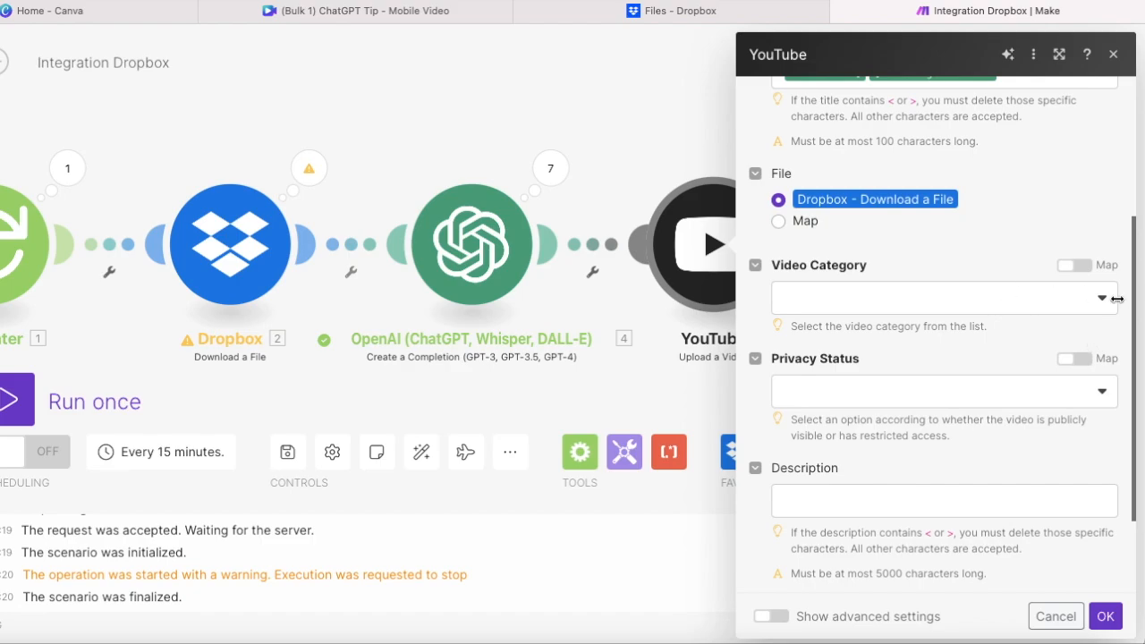
{"action": "left_click", "coordinate": [944, 297]}
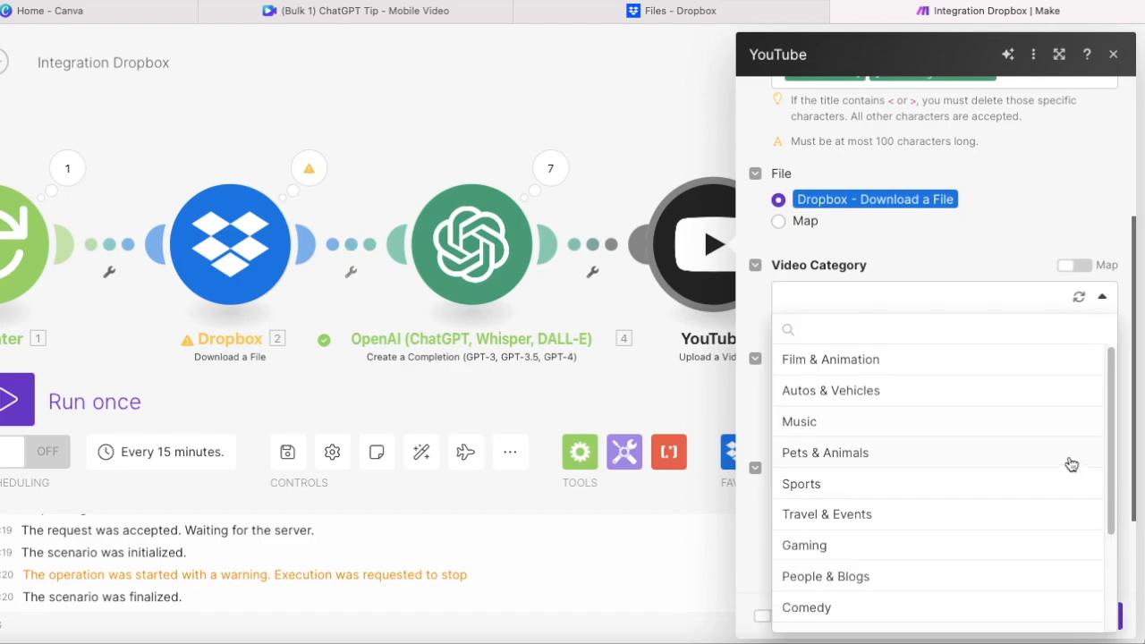
{"action": "scroll", "scroll_direction": "down", "scroll_amount": 3}
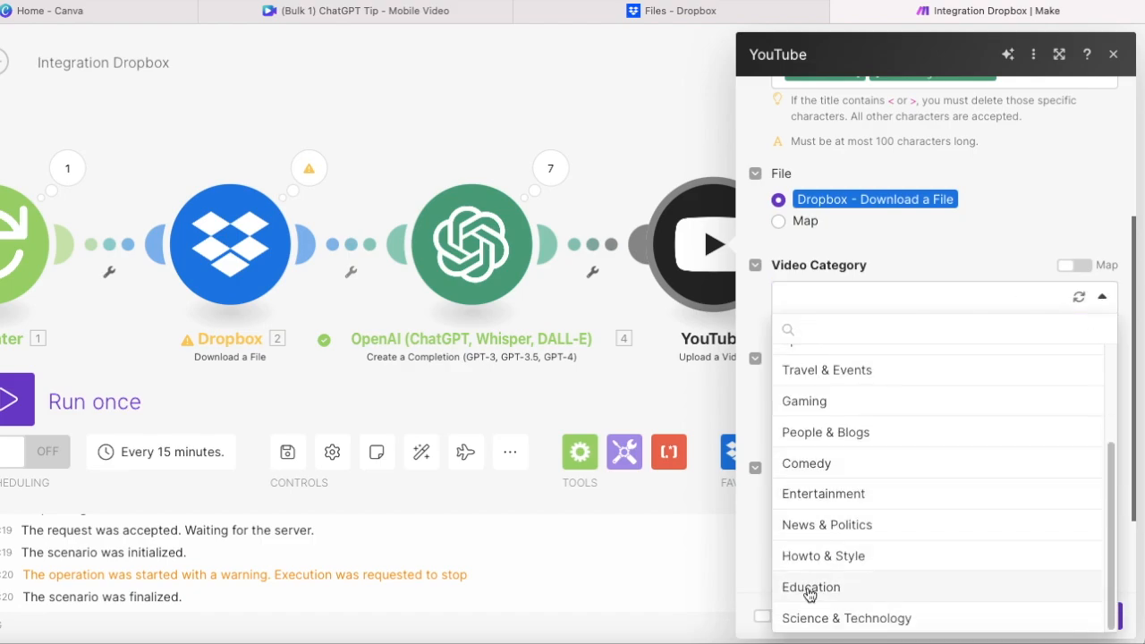
{"action": "left_click", "coordinate": [810, 586]}
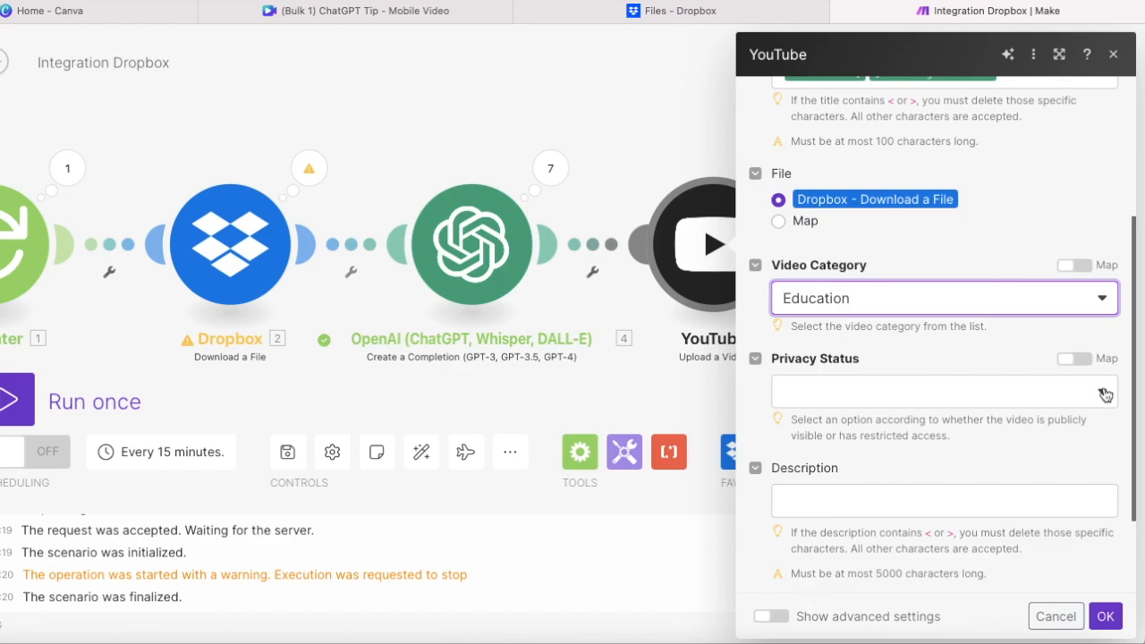
{"action": "left_click", "coordinate": [945, 390]}
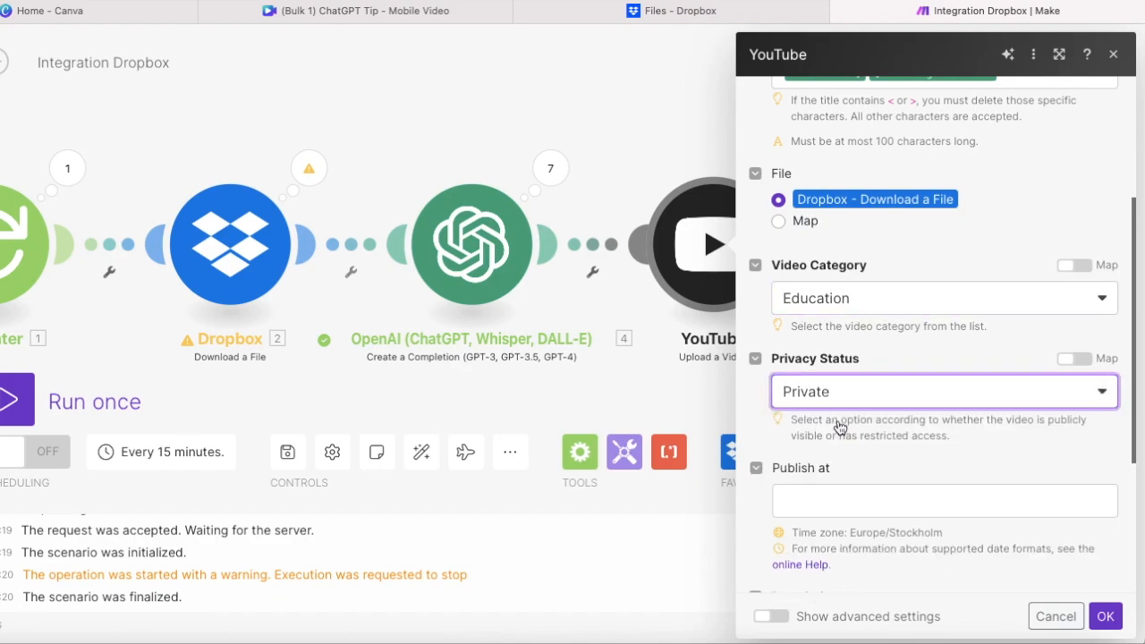
Map the OpenAI message content into the video description.
{"action": "scroll", "scroll_direction": "down", "scroll_amount": 3}
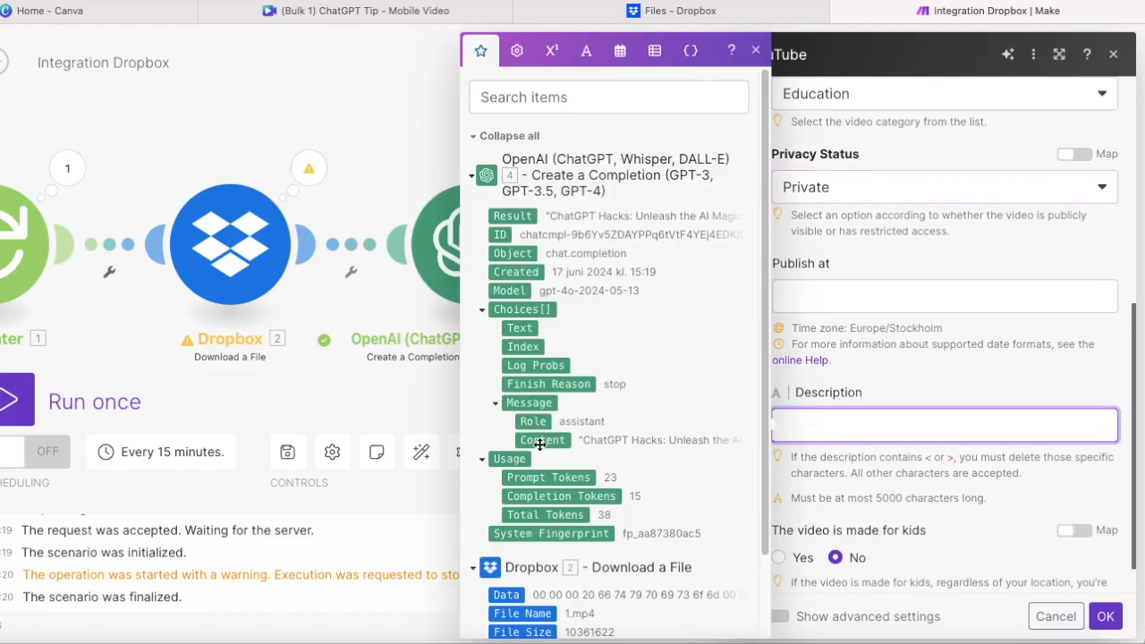
{"action": "left_click", "coordinate": [541, 440]}
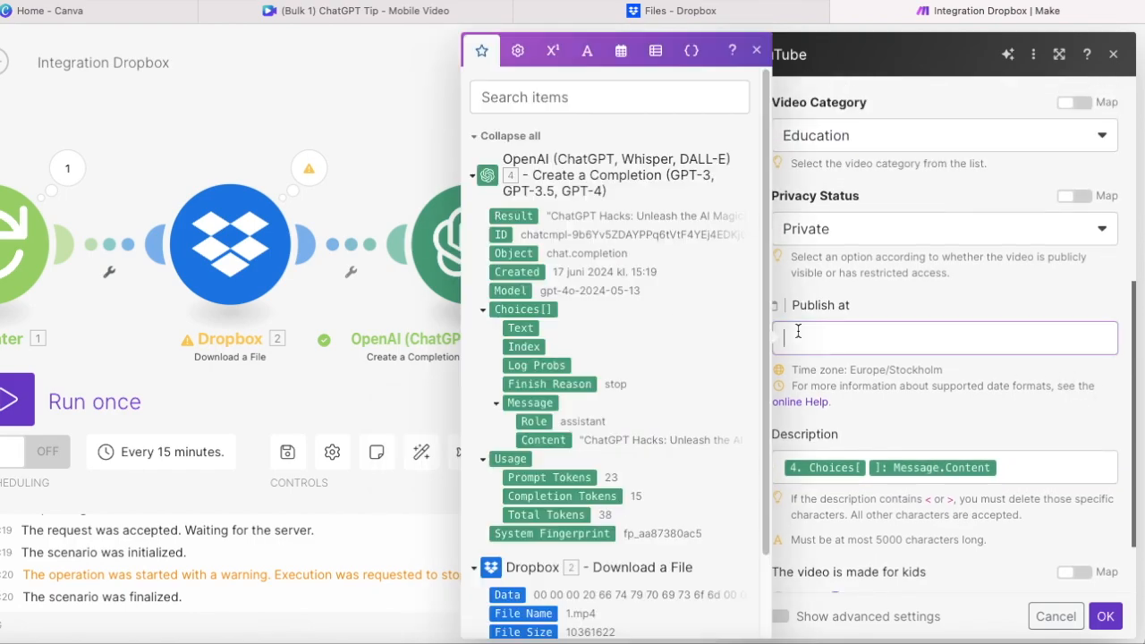
Start the Publish at formula with the date 2024-06-24 at 13:00 using the date functions.
{"action": "left_click", "coordinate": [945, 336]}
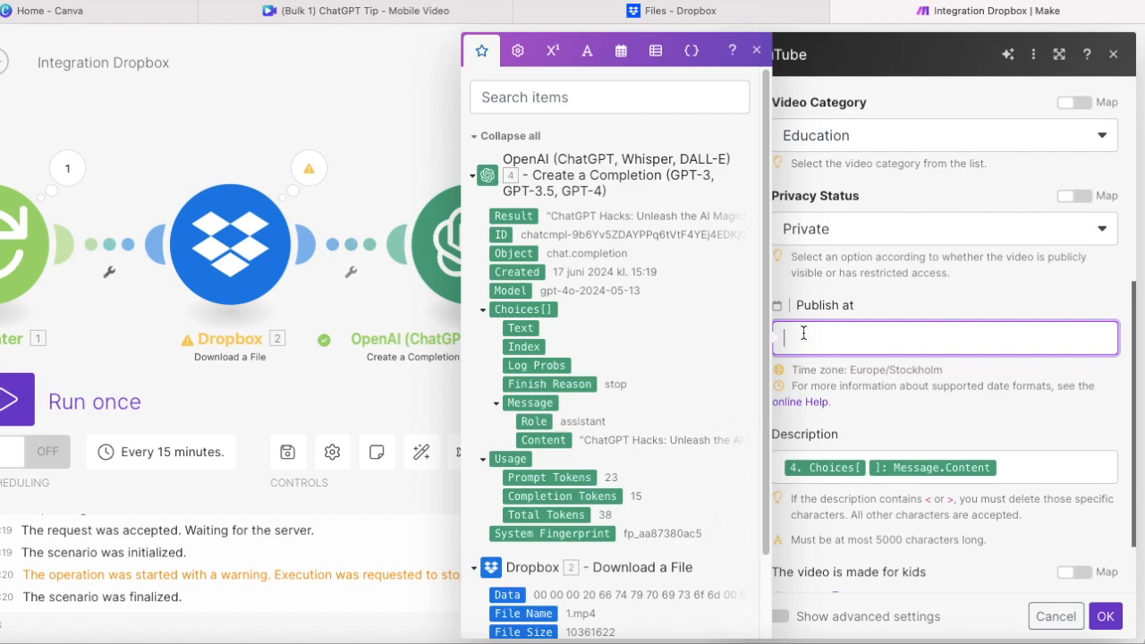
{"action": "scroll", "scroll_direction": "down", "scroll_amount": 3}
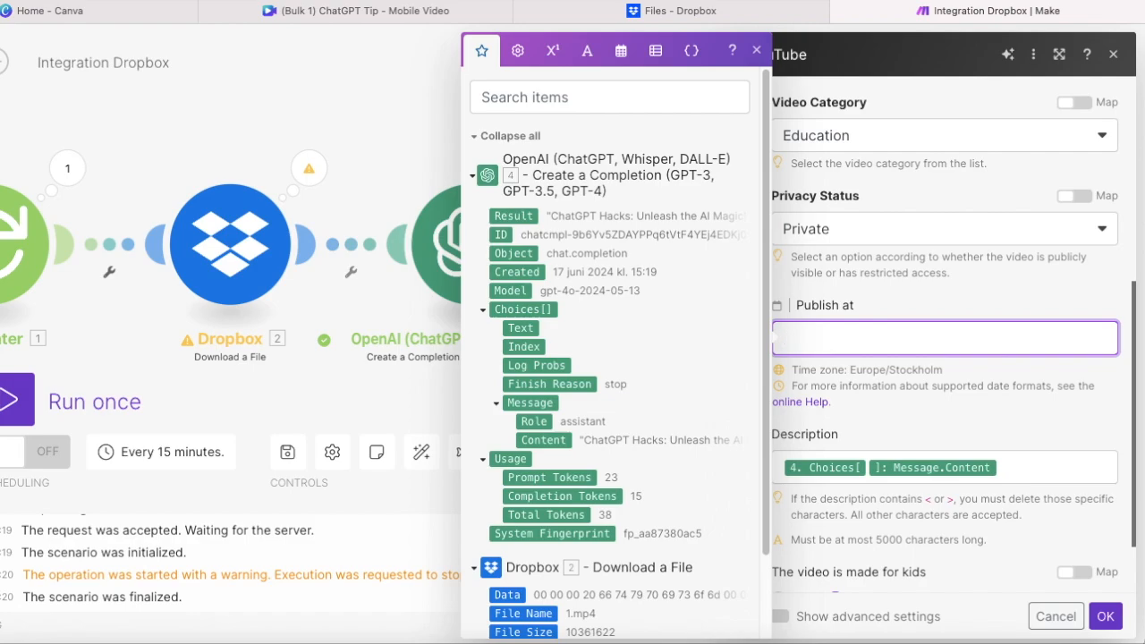
{"action": "left_click", "coordinate": [551, 50]}
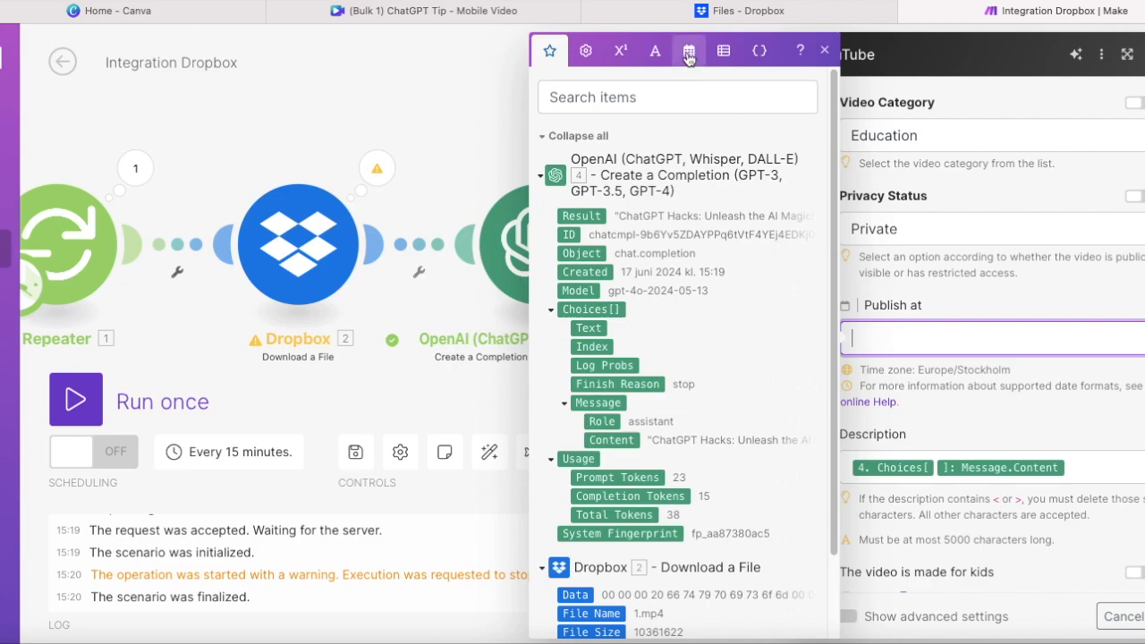
{"action": "left_click", "coordinate": [688, 50]}
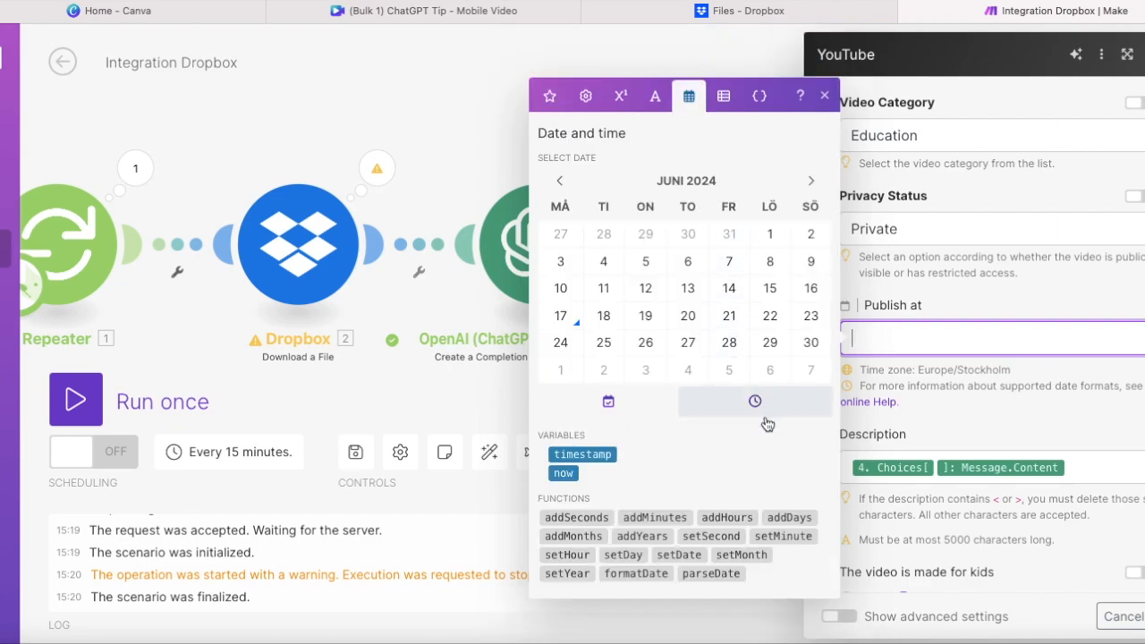
{"action": "mouse_move", "coordinate": [773, 488]}
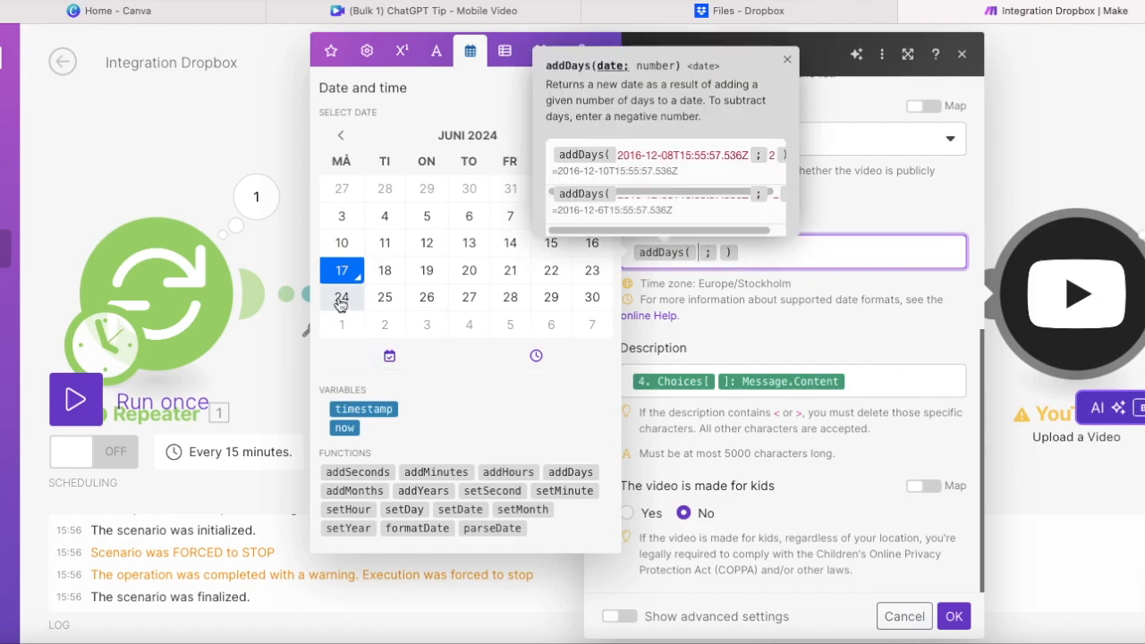
{"action": "left_click", "coordinate": [339, 297]}
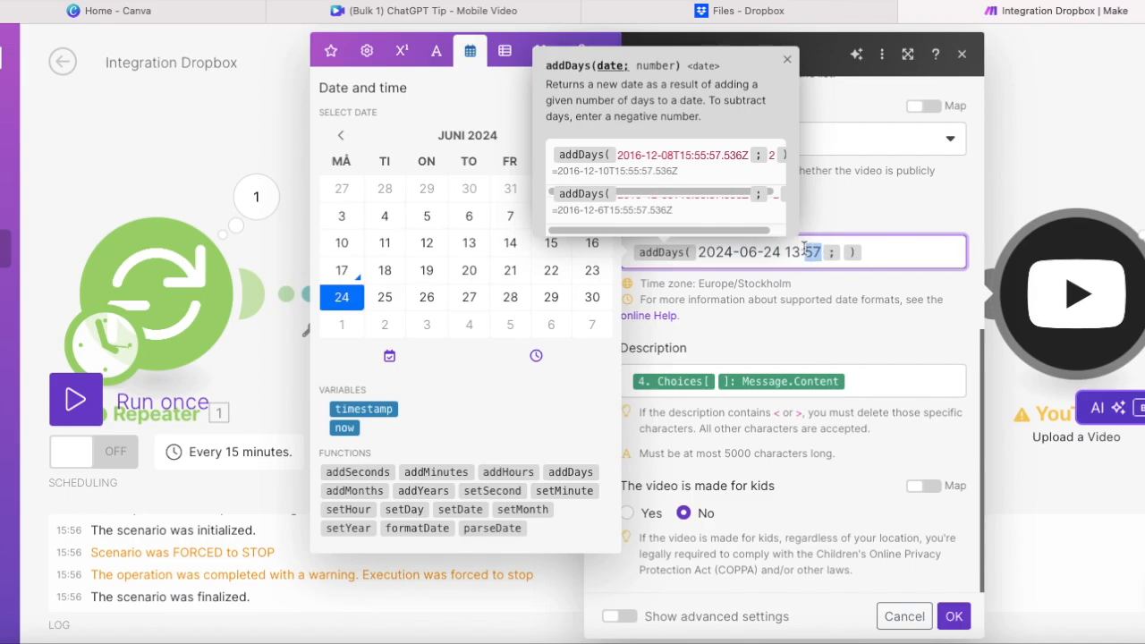
{"action": "key", "text": "Backspace"}
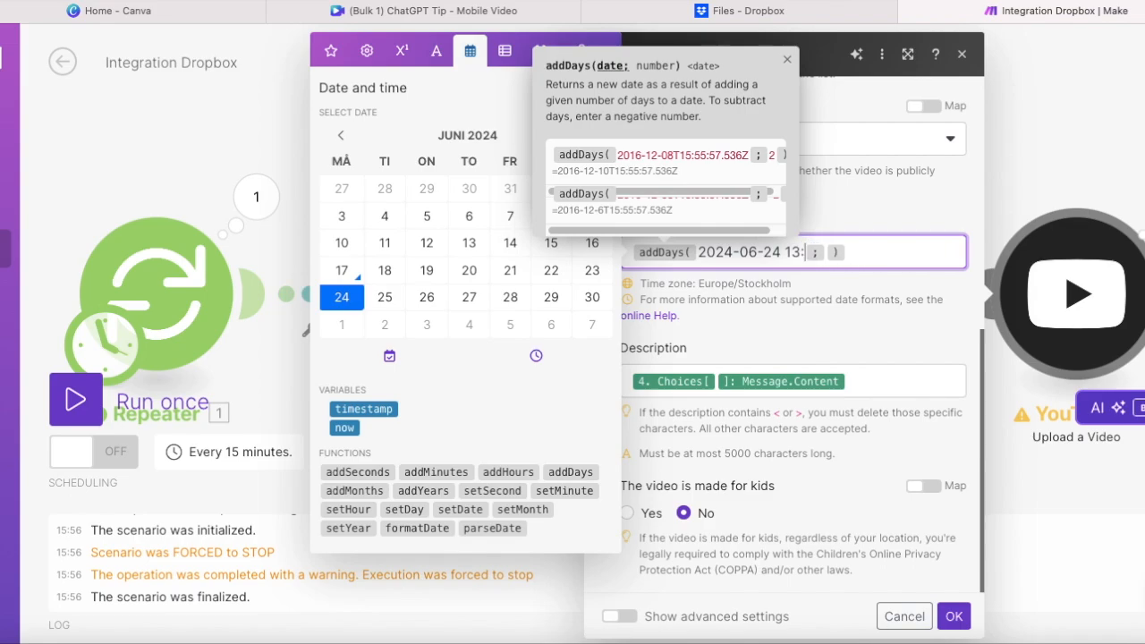
{"action": "type", "text": "00"}
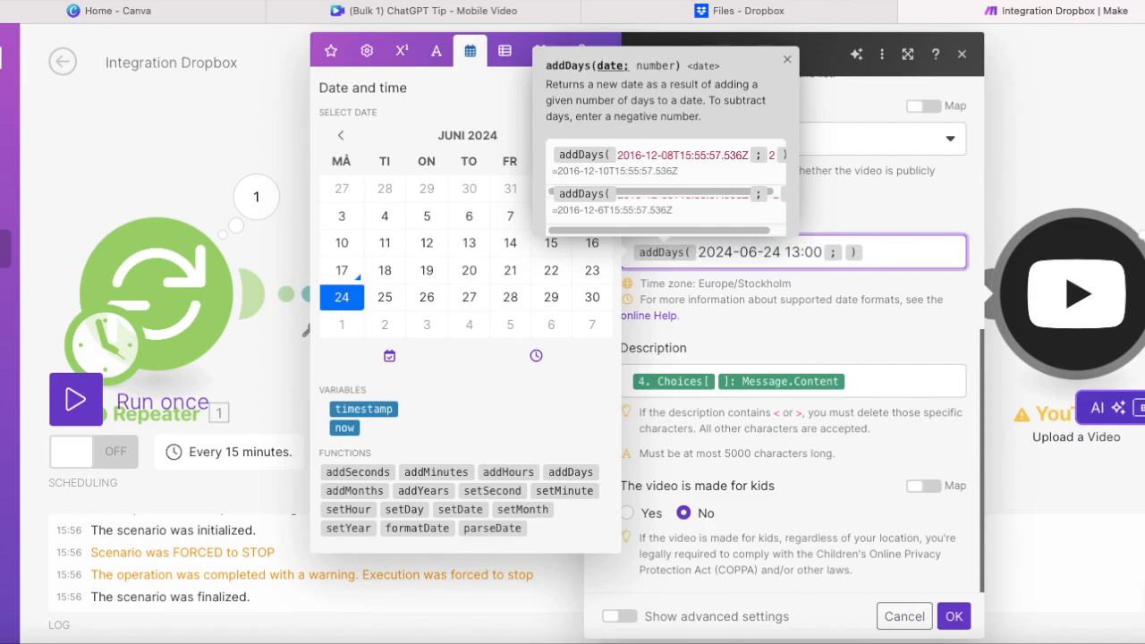
{"action": "left_click", "coordinate": [819, 250]}
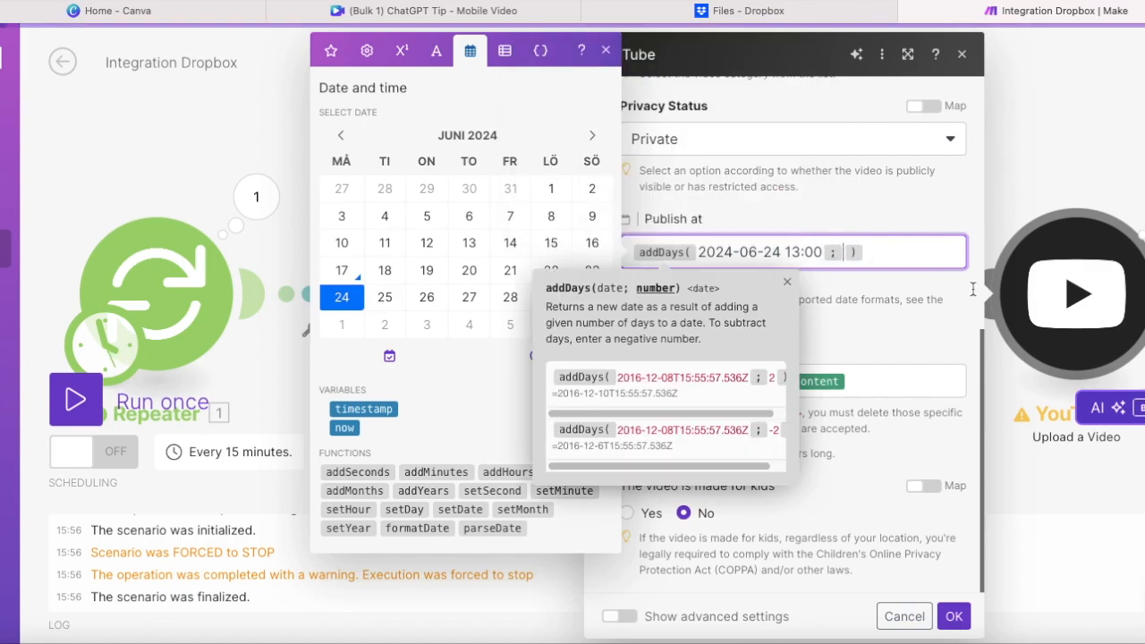
Add the Repeater counter plus 1 as days via addDays and math functions, then save the module.
{"action": "left_click", "coordinate": [329, 50]}
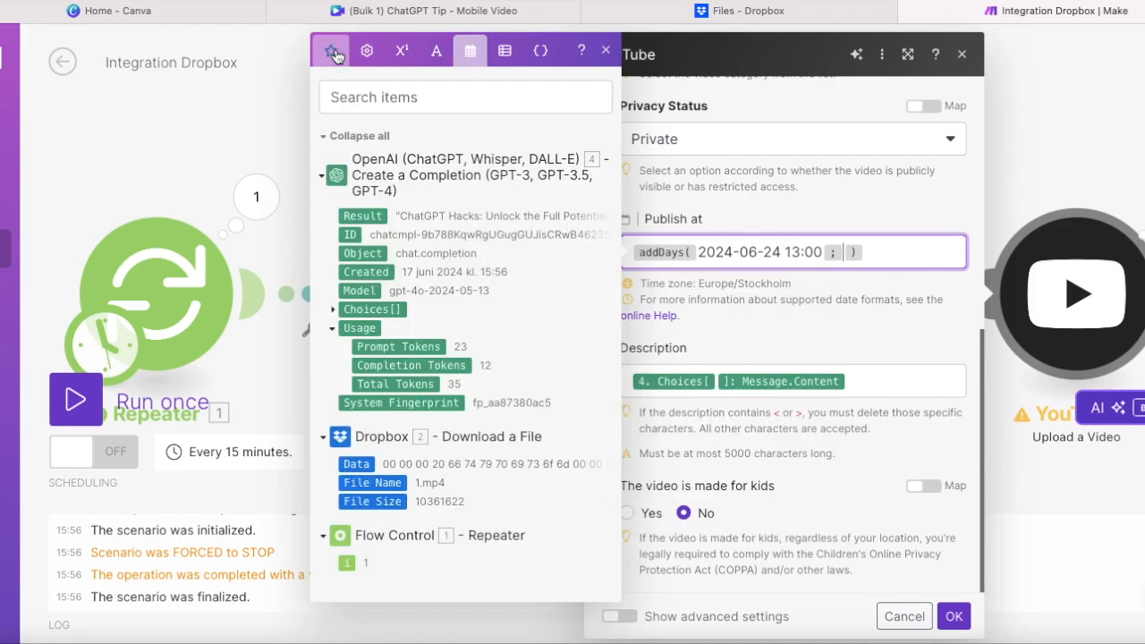
{"action": "mouse_move", "coordinate": [343, 562]}
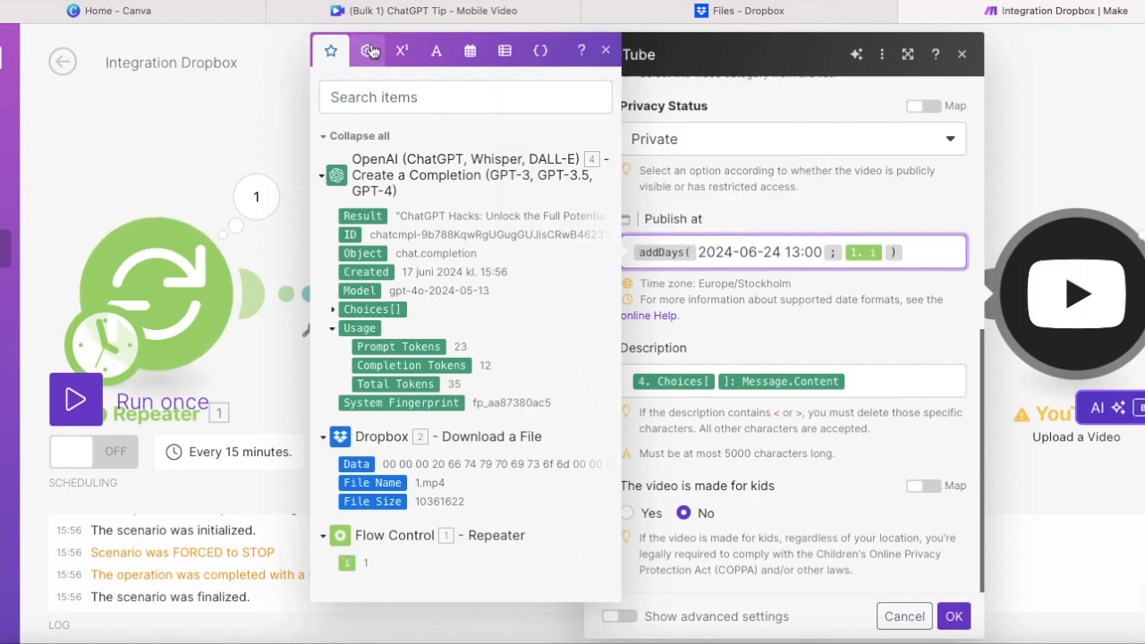
{"action": "left_click", "coordinate": [365, 51]}
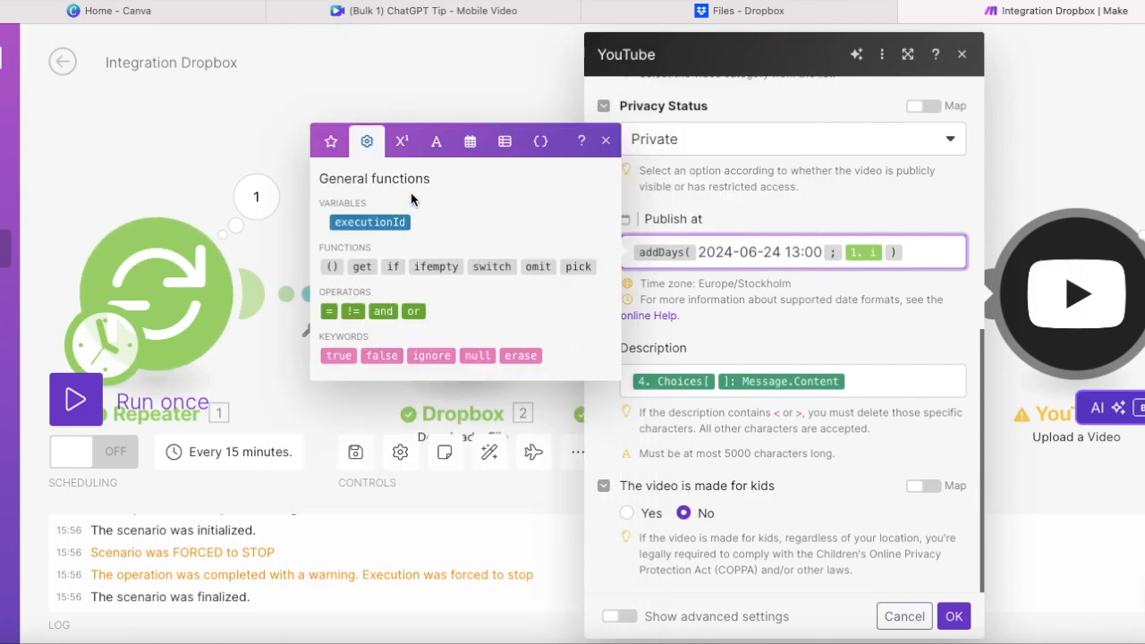
{"action": "left_click", "coordinate": [400, 143]}
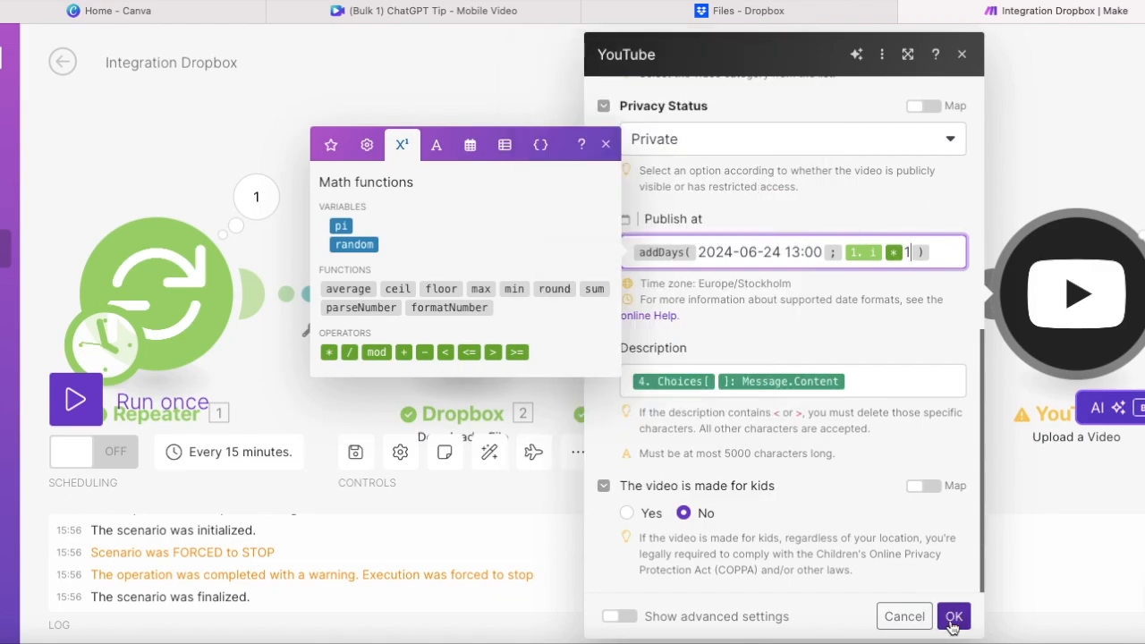
{"action": "left_click", "coordinate": [959, 615]}
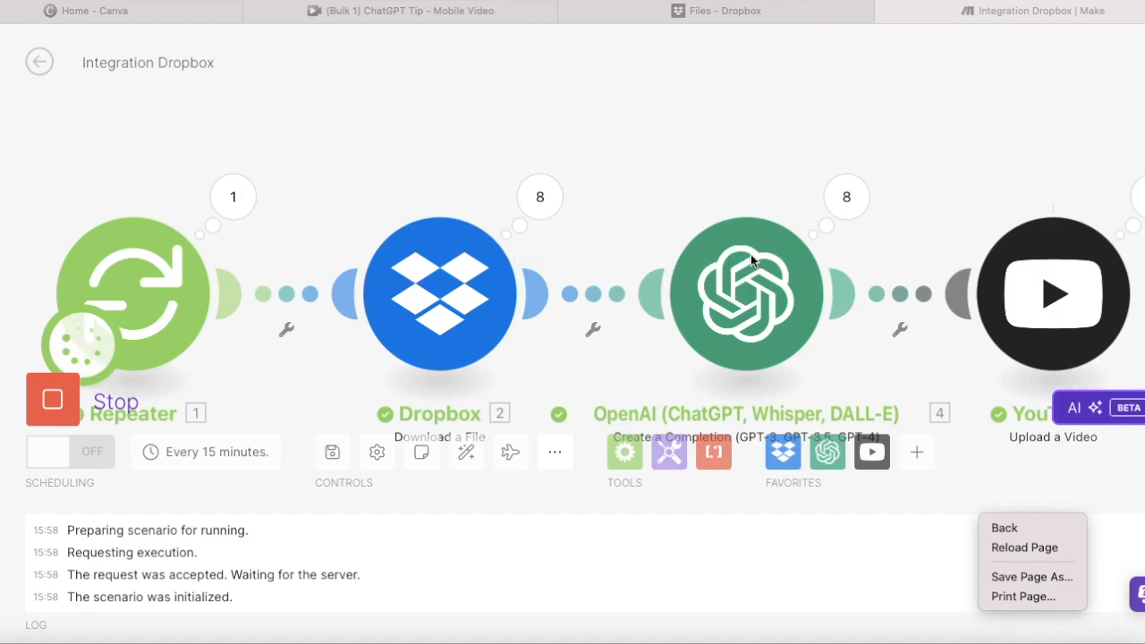
{"action": "mouse_move", "coordinate": [969, 261]}
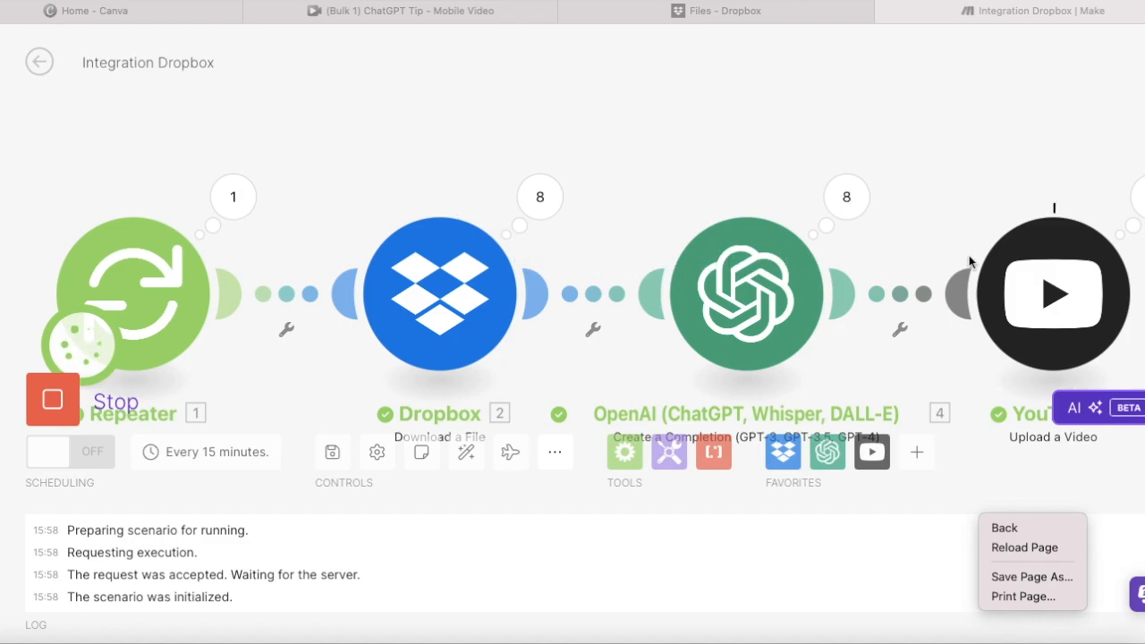